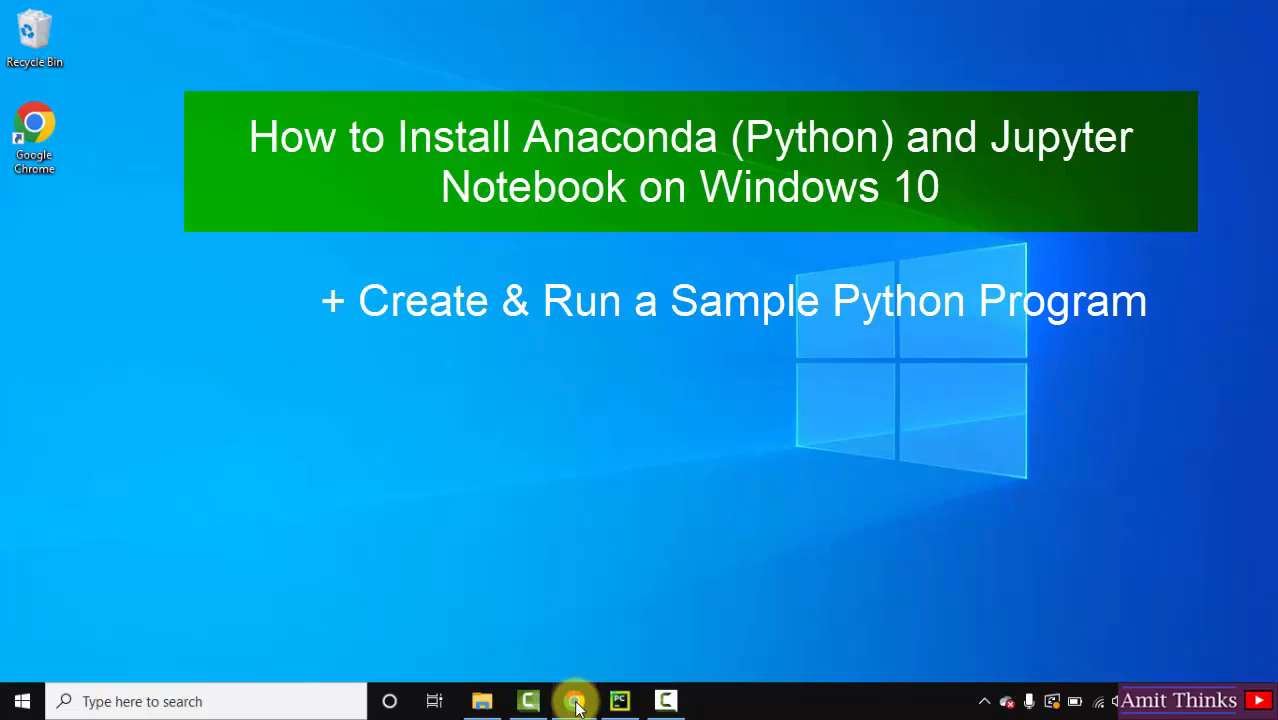
Search Google for 'anaconda' in Chrome and open the anaconda.com result
left_click(573, 700)
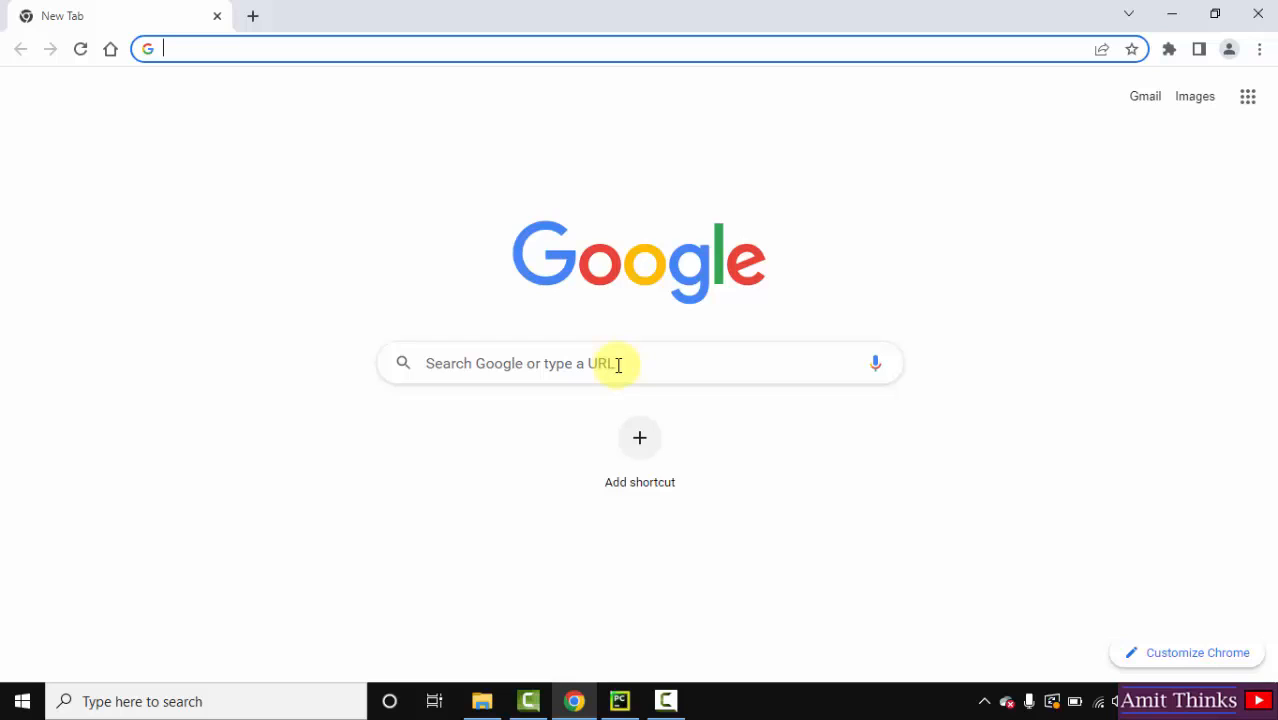
type("anaconda")
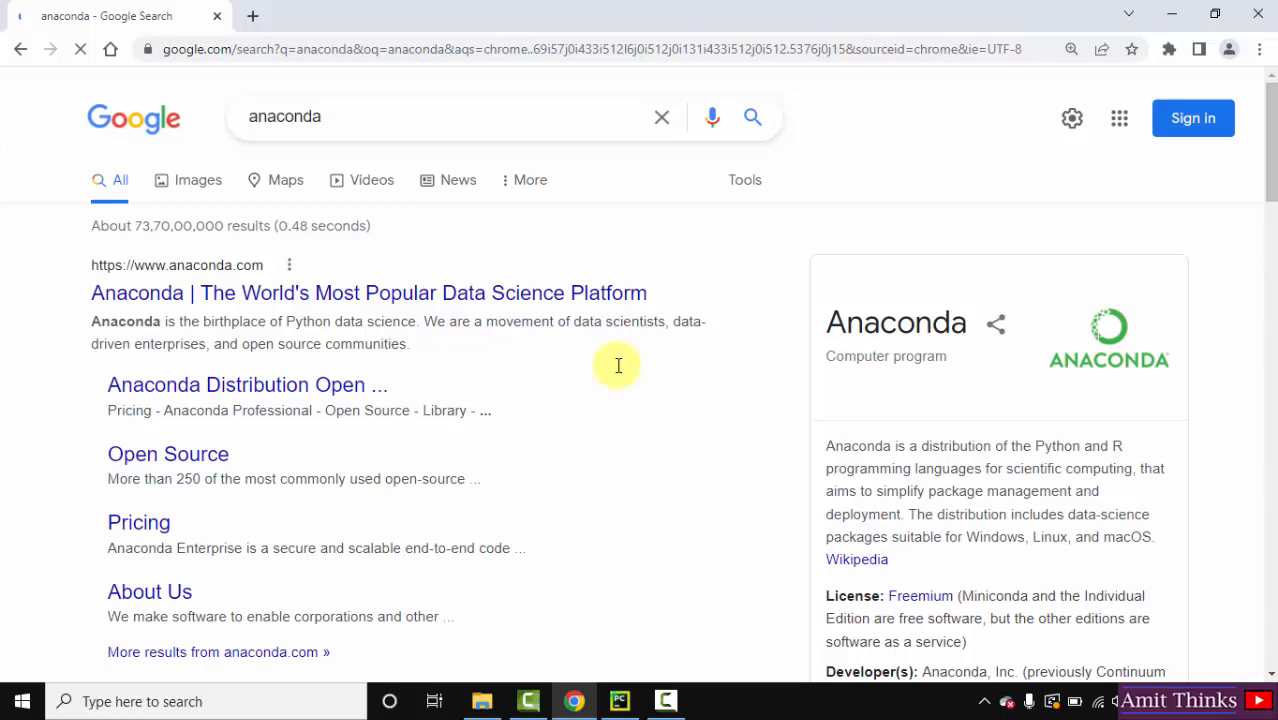
left_click(368, 292)
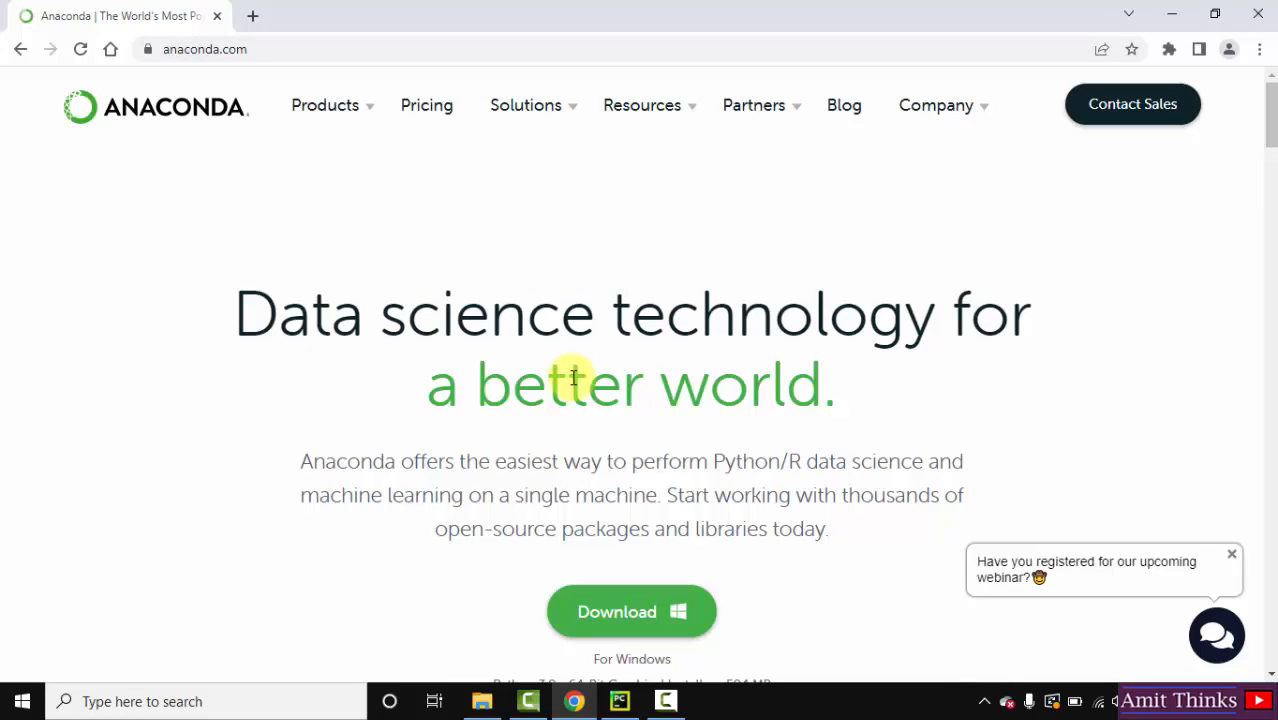
Go to the Pricing page and choose Get Started under the Free plan
left_click(426, 105)
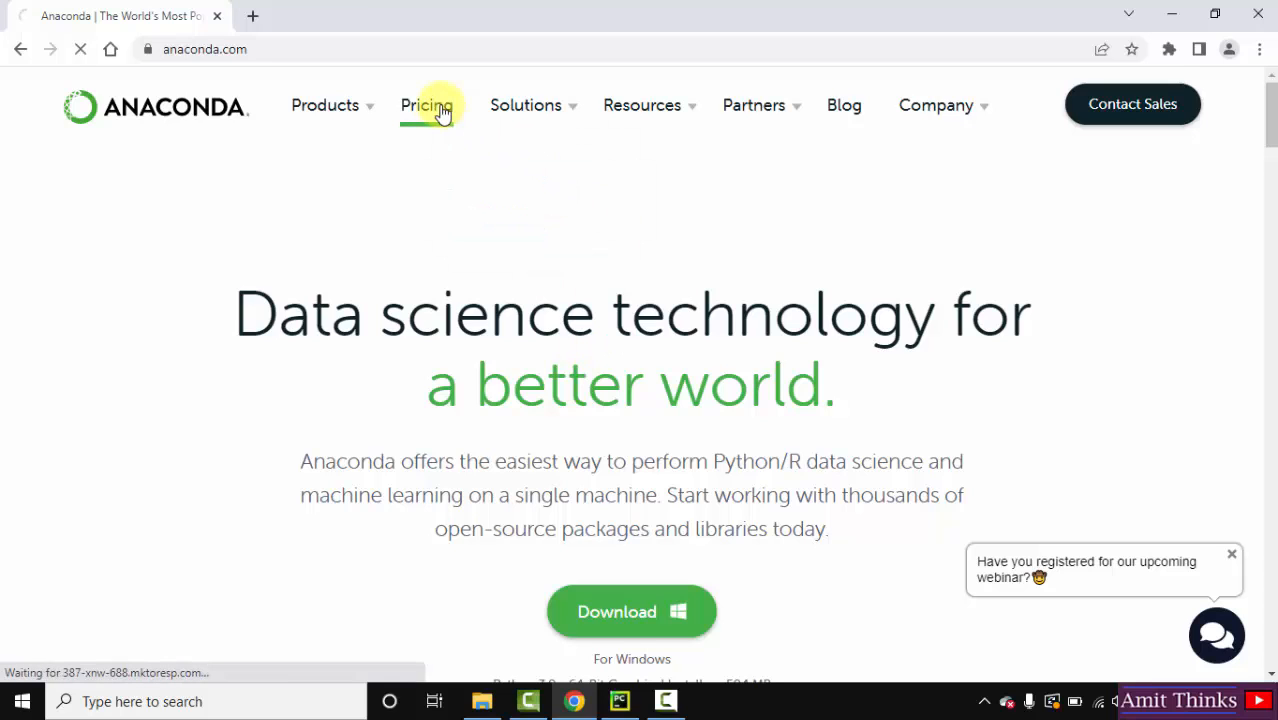
left_click(426, 105)
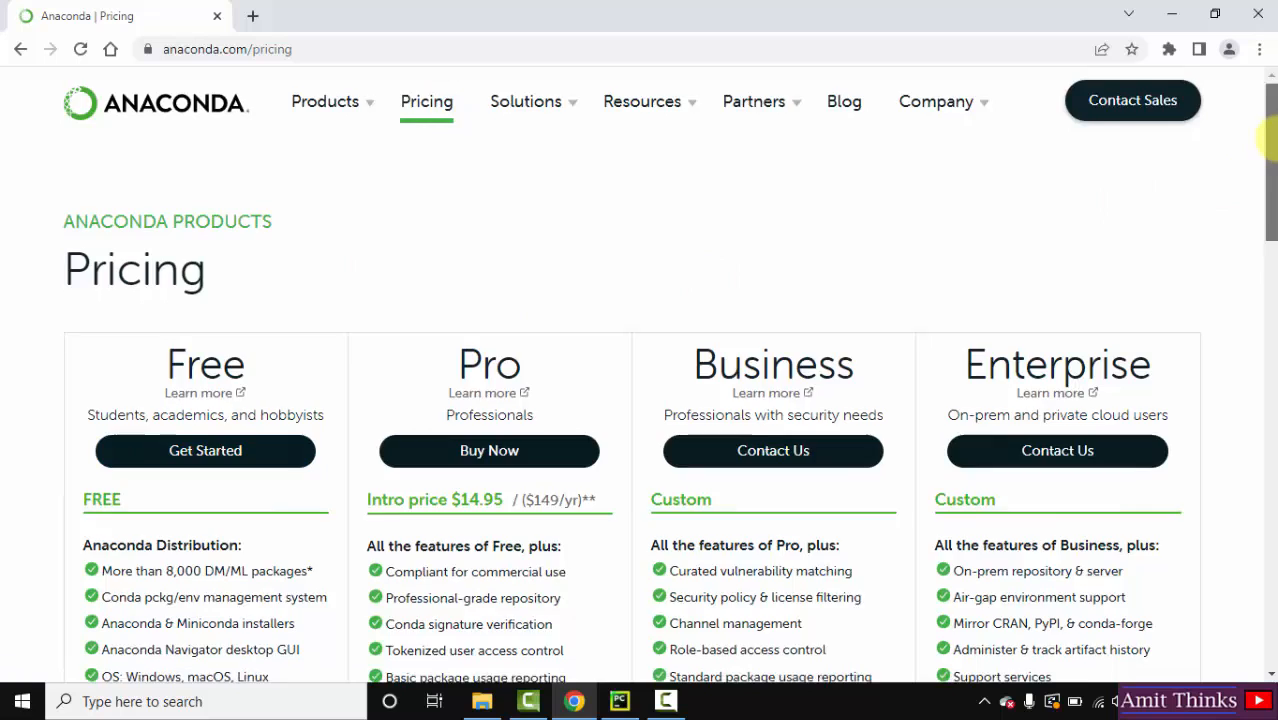
scroll("down", 3)
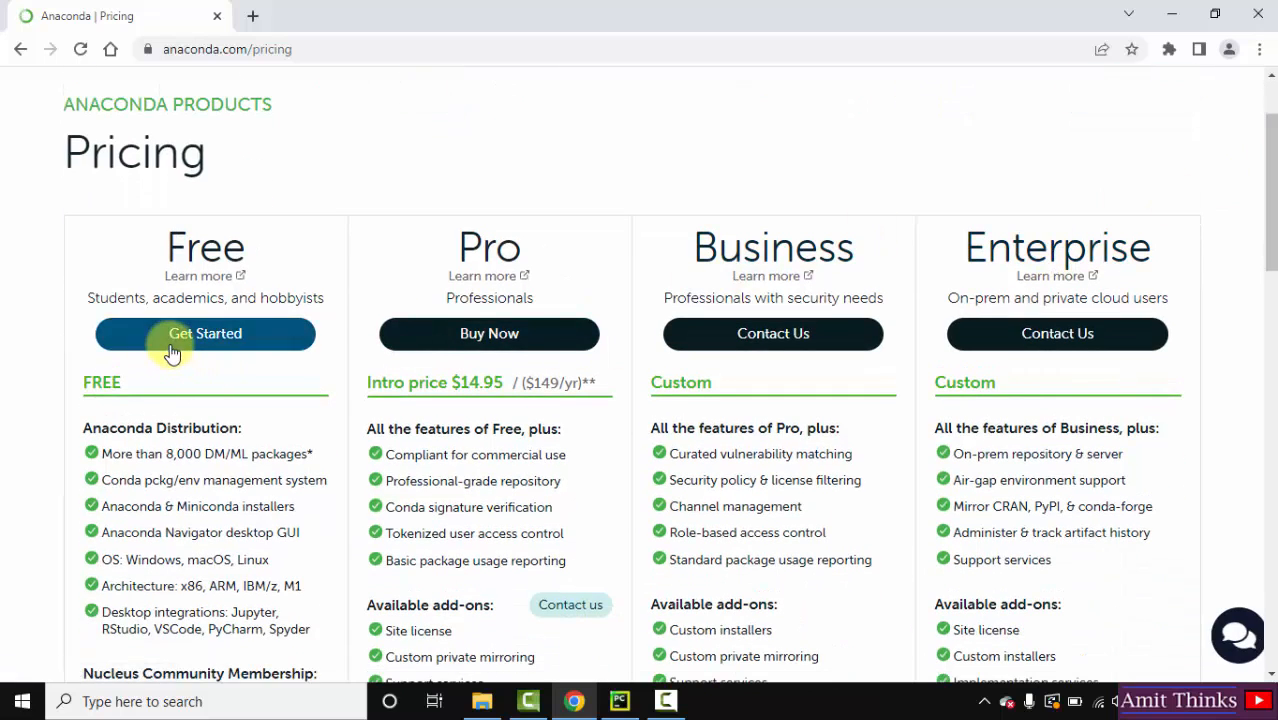
left_click(205, 333)
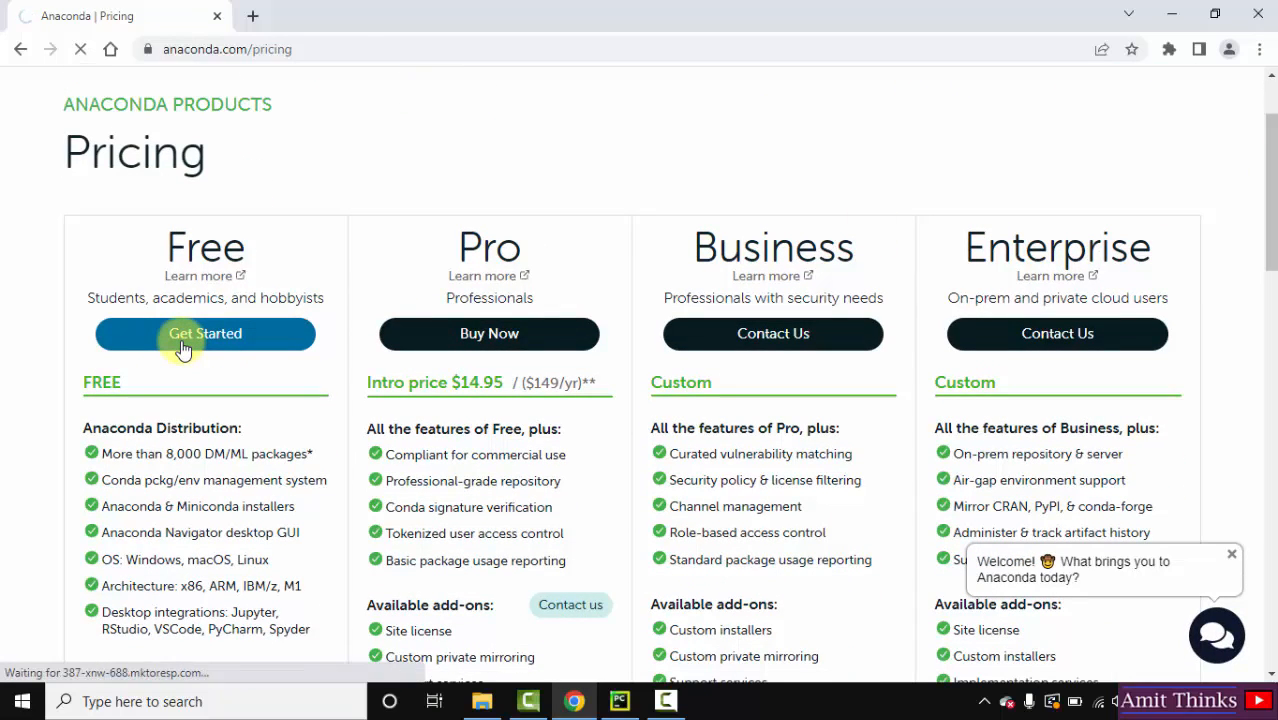
left_click(205, 333)
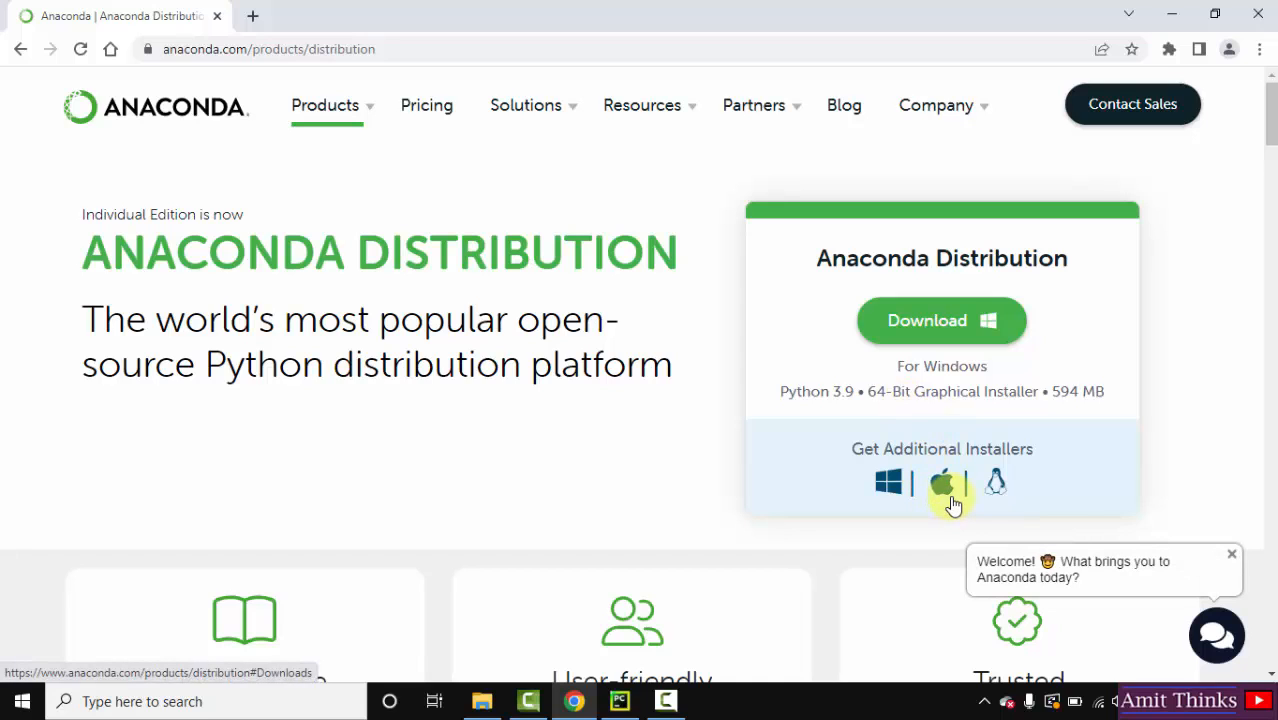
mouse_move(868, 523)
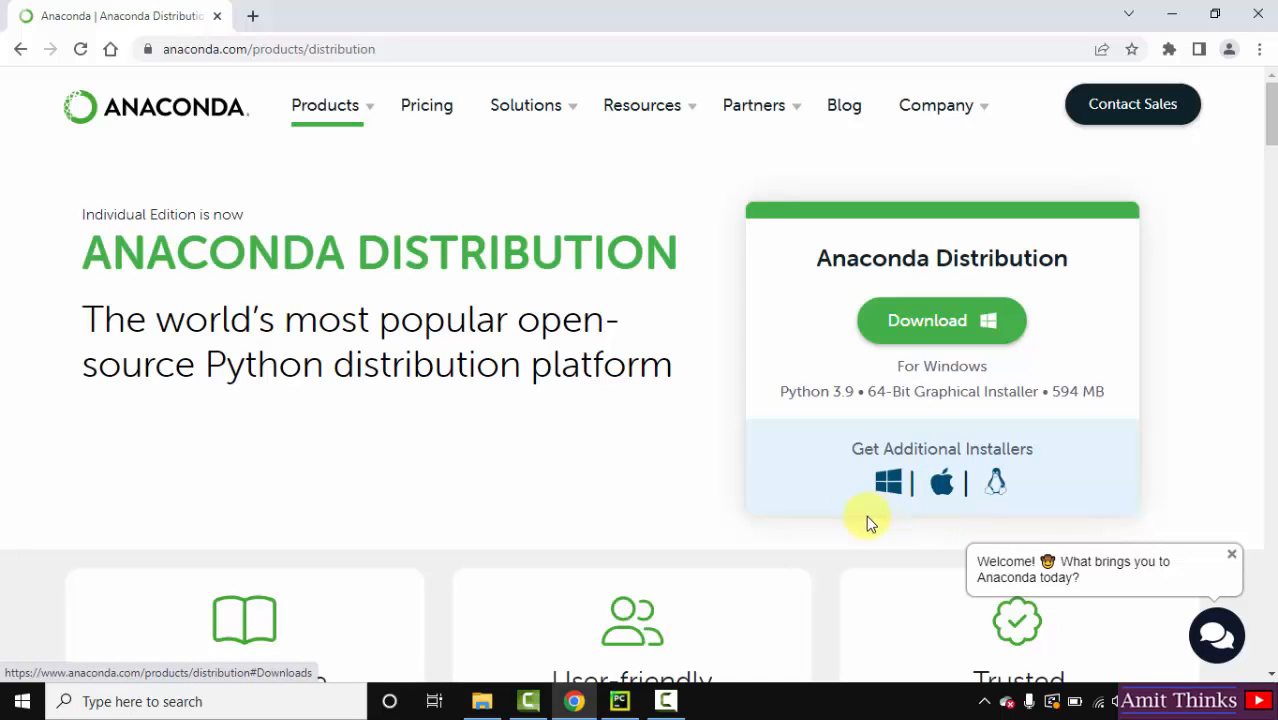
Download Anaconda3-2022.05-Windows-x86_64.exe, dismiss the thank-you popup, and launch the installer
left_click(941, 320)
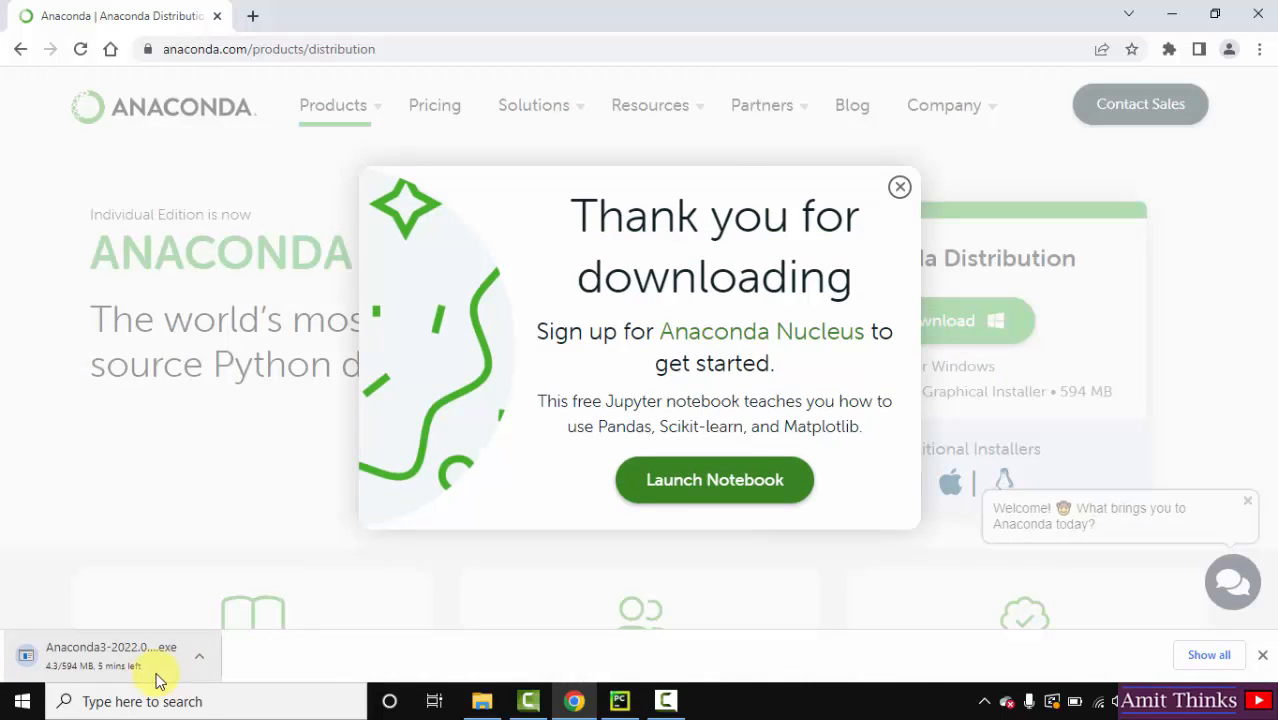
left_click(898, 186)
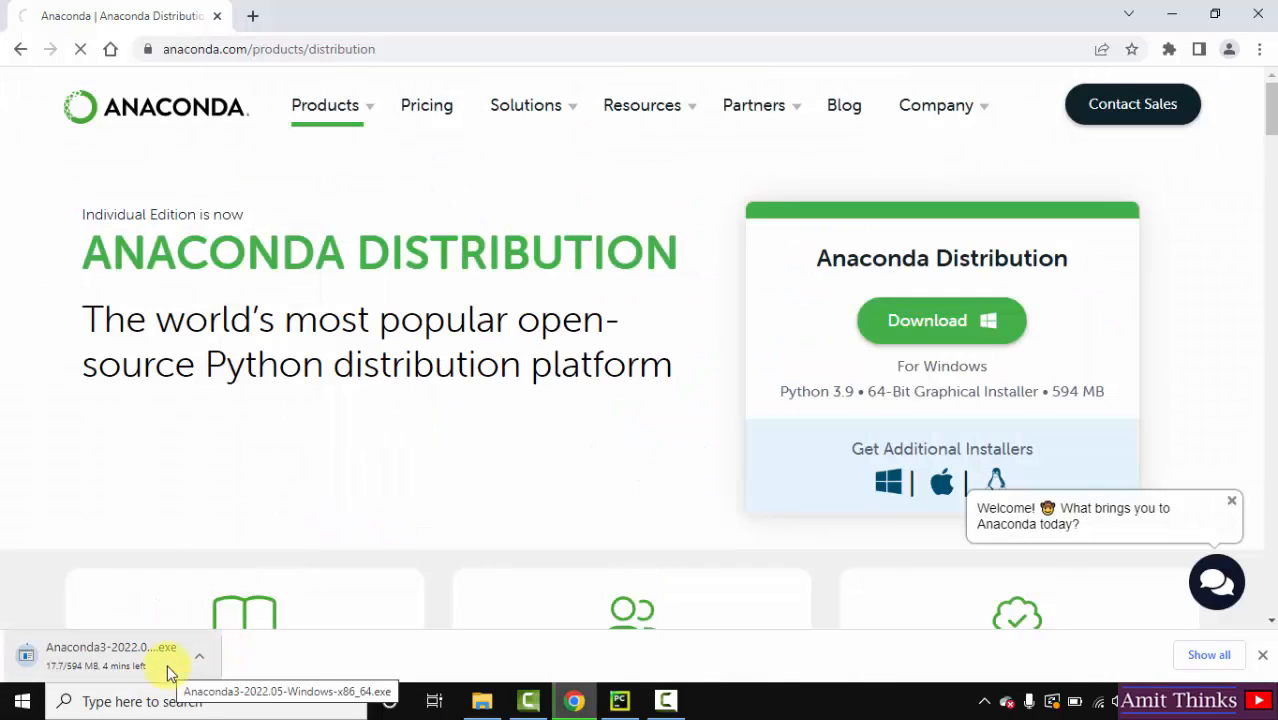
left_click(940, 320)
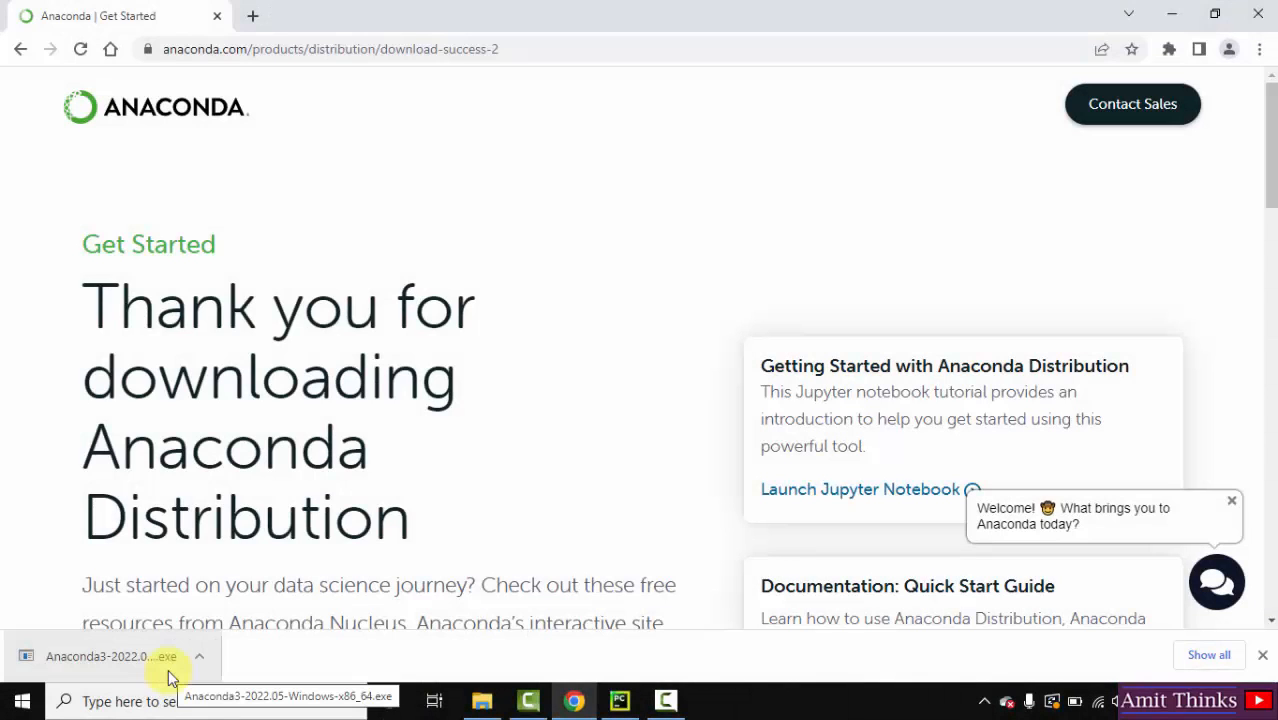
left_click(111, 656)
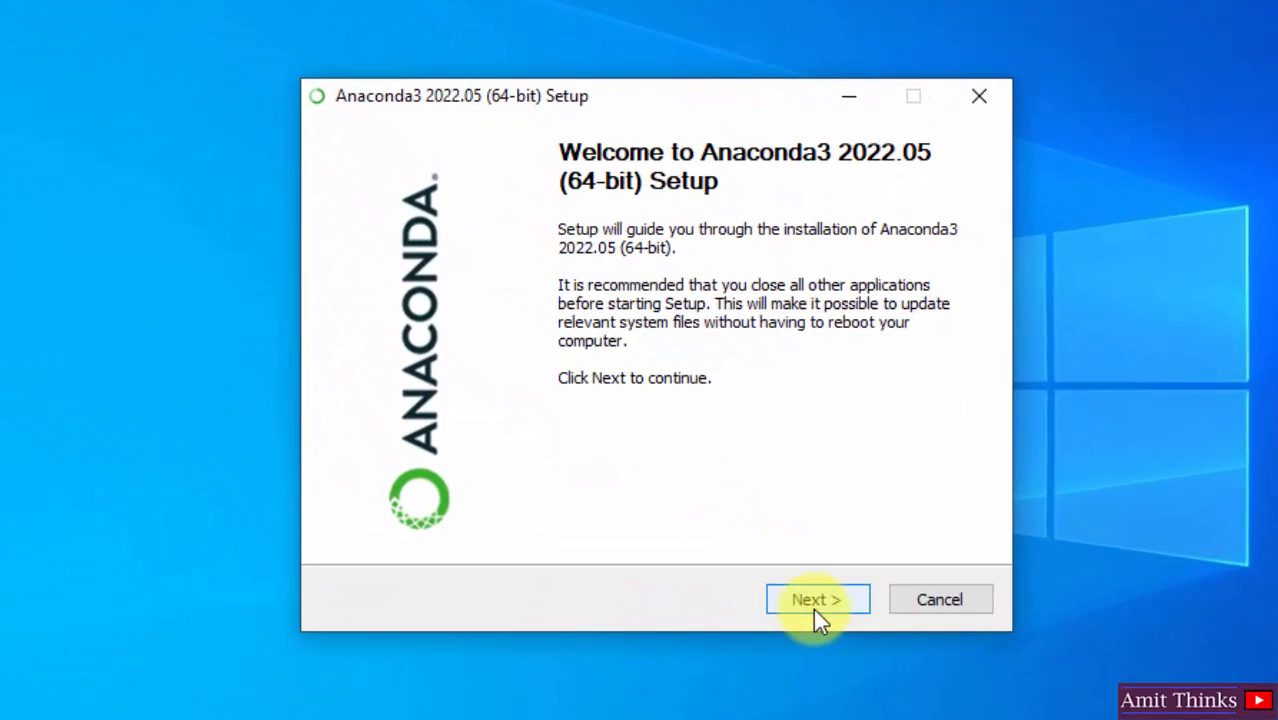
Accept the license, install for All Users, and approve the admin prompt
left_click(817, 599)
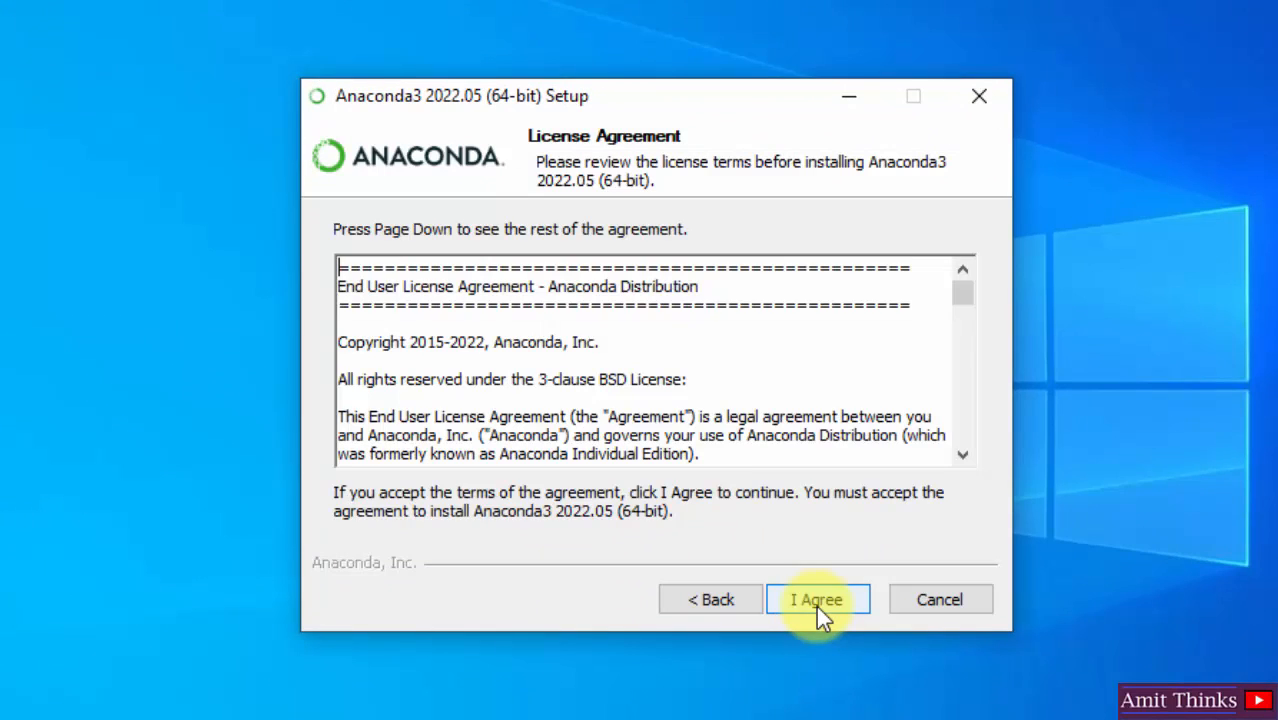
left_click(817, 599)
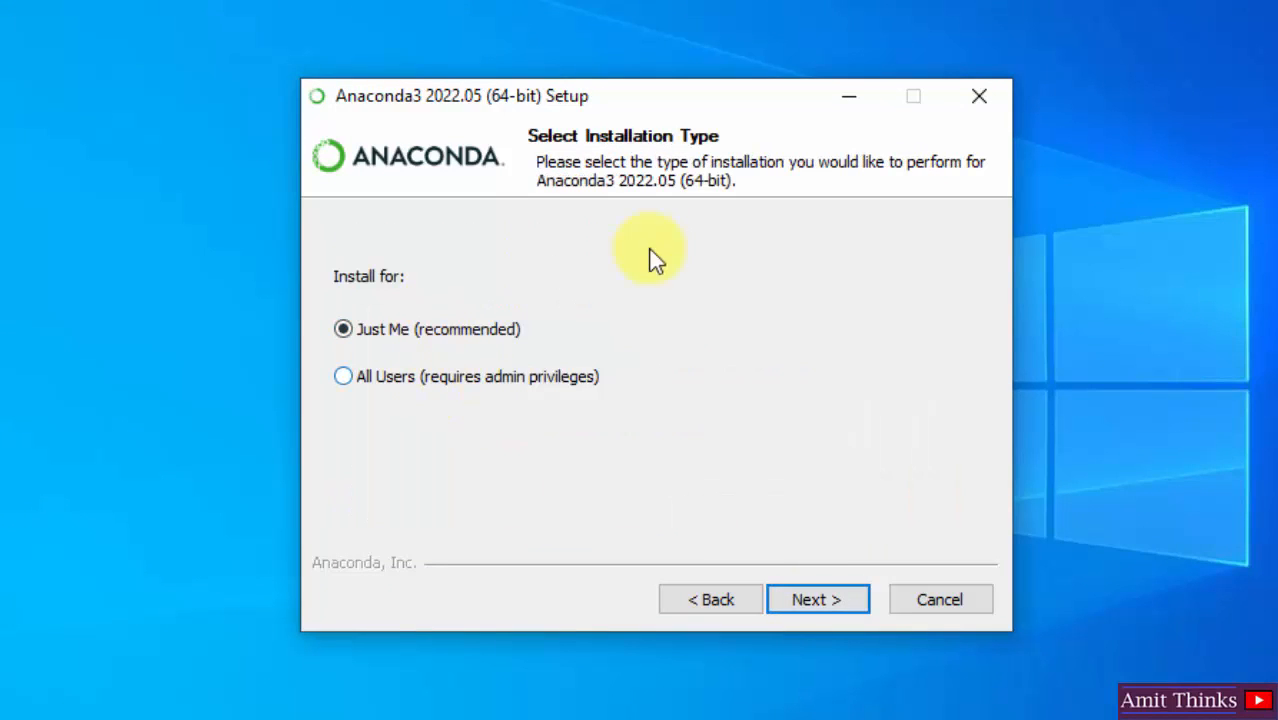
left_click(343, 376)
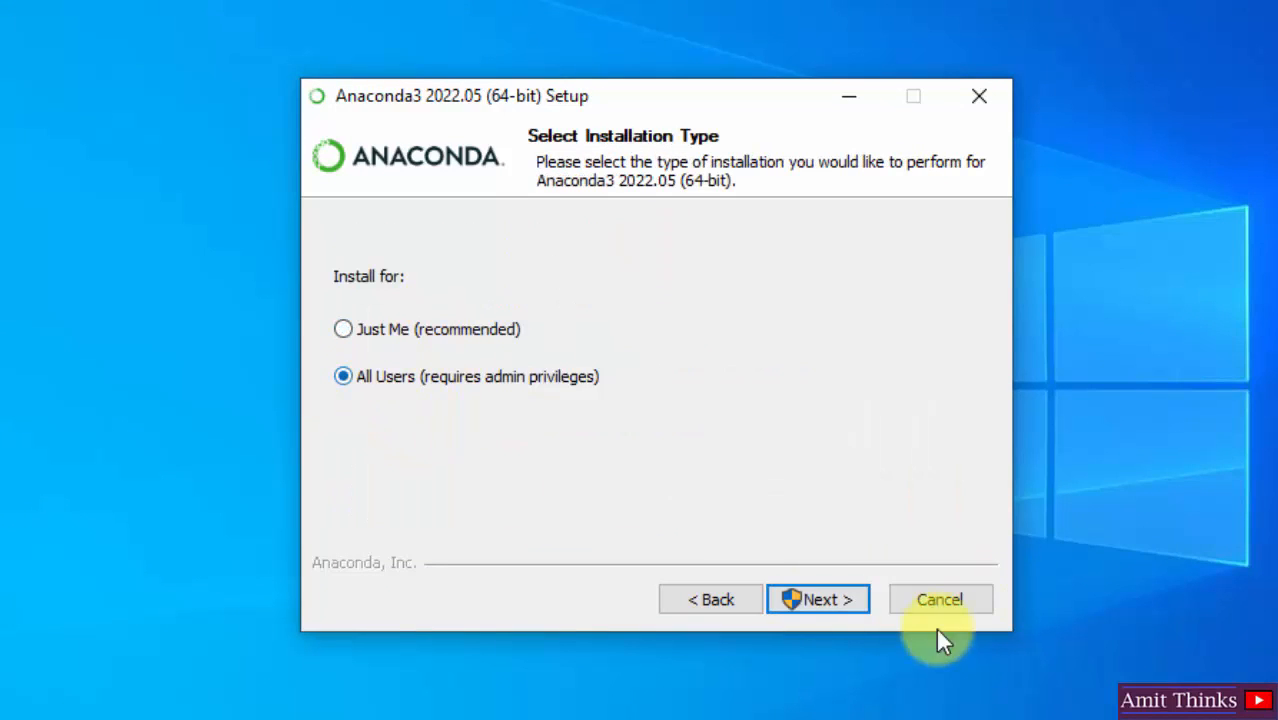
left_click(818, 599)
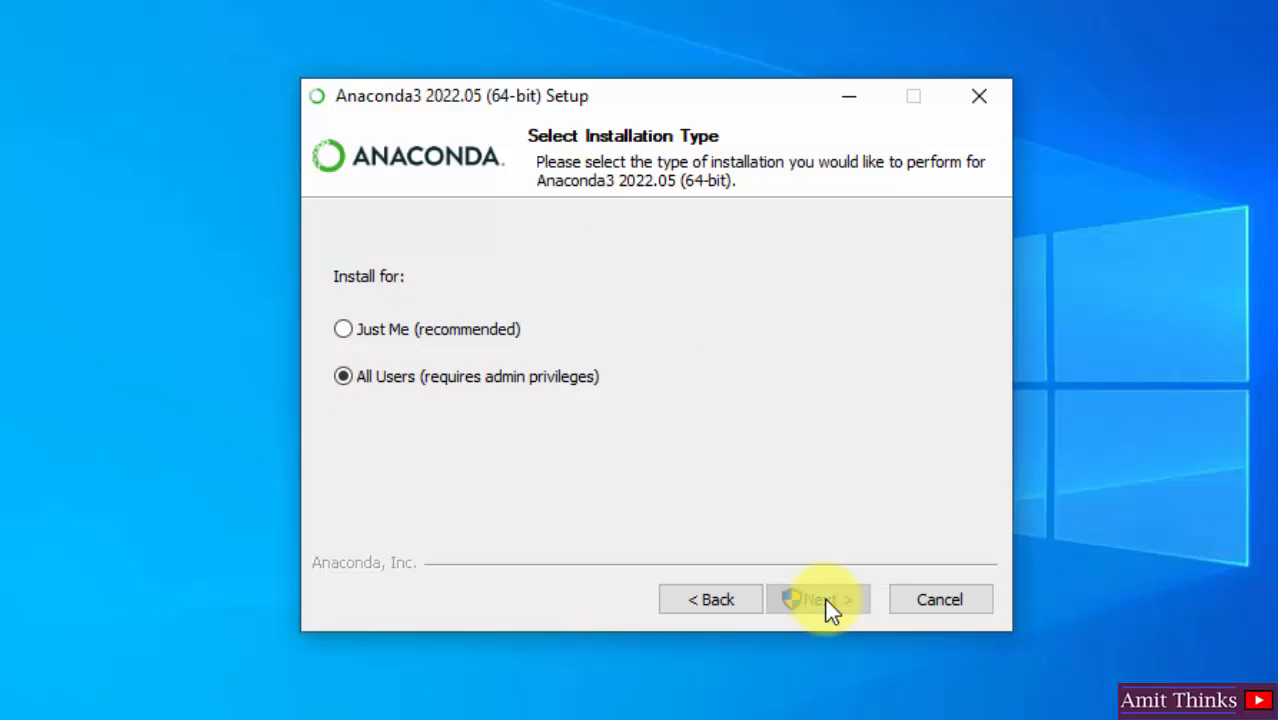
left_click(817, 599)
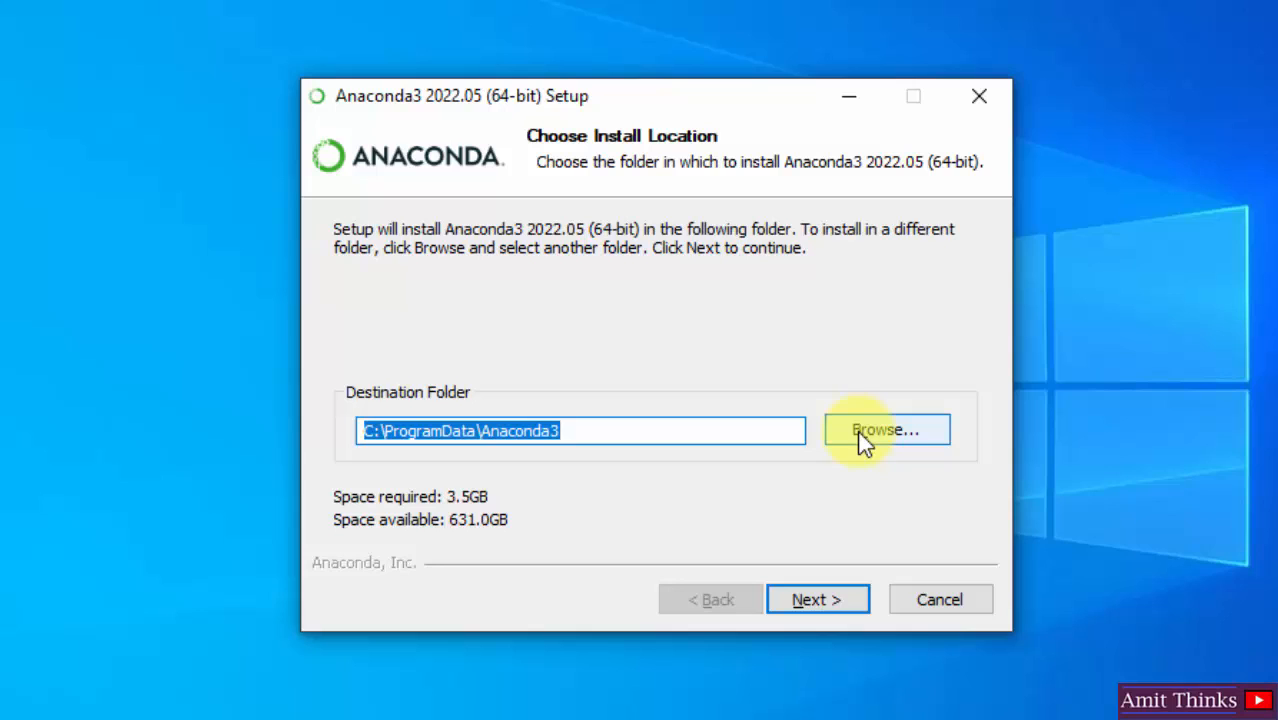
mouse_move(545, 560)
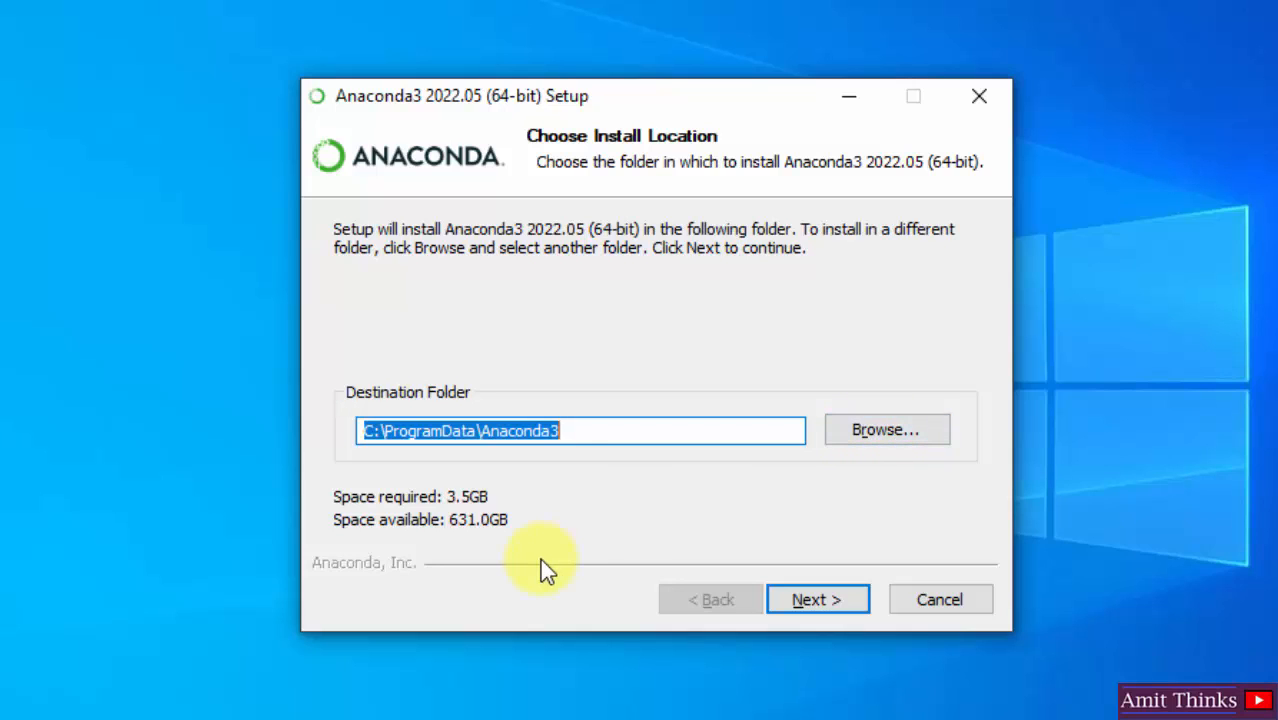
mouse_move(490, 545)
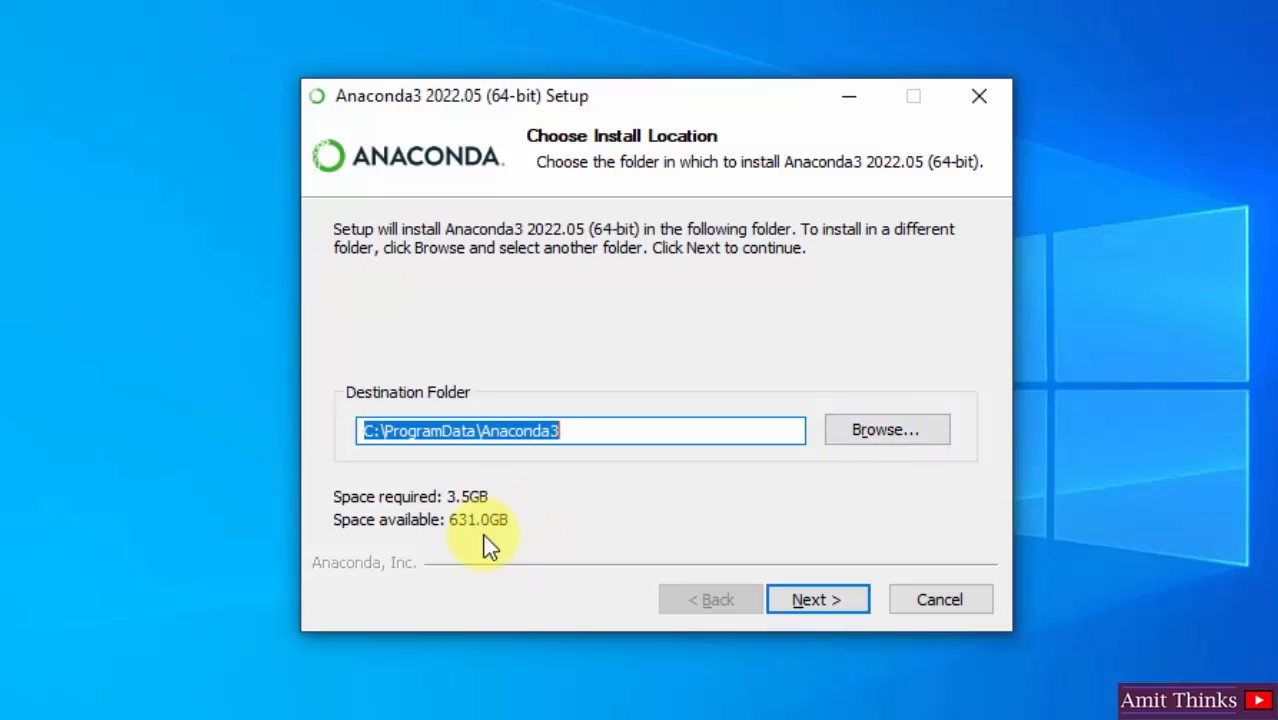
Install to C:\ProgramData\Anaconda3, keeping Anaconda3 registered as the system Python 3.9
left_click(817, 599)
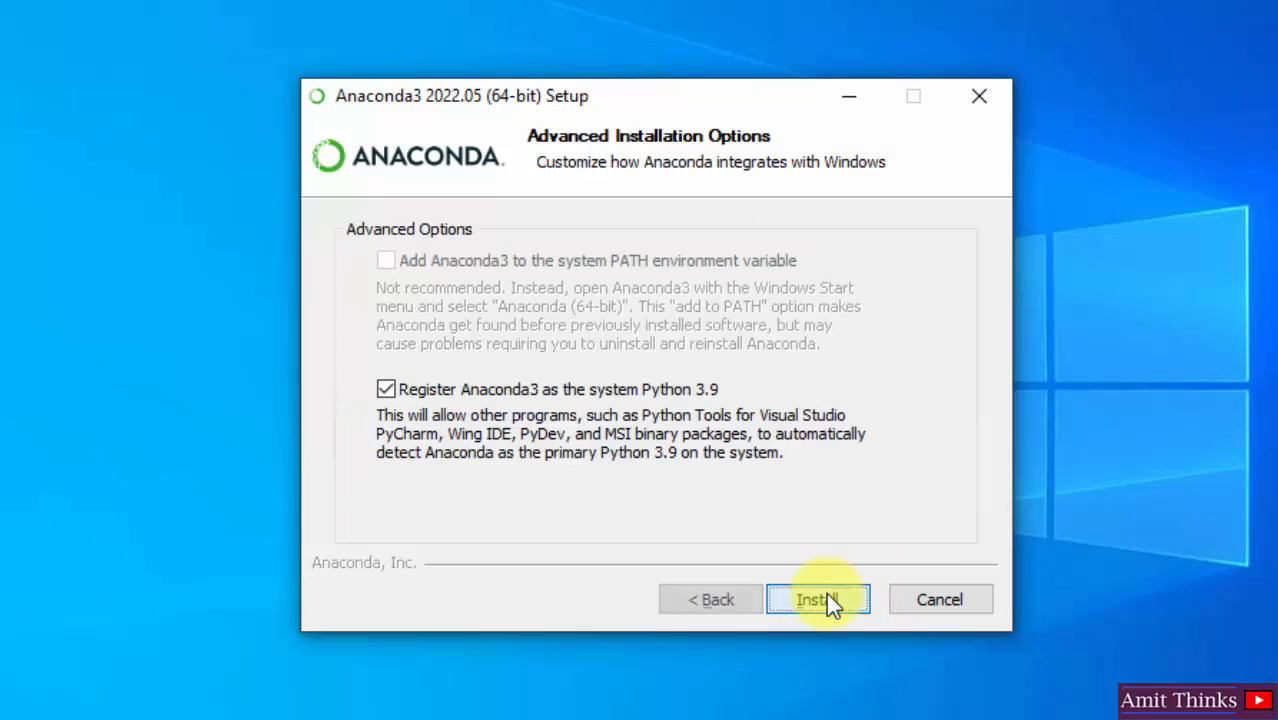
mouse_move(745, 215)
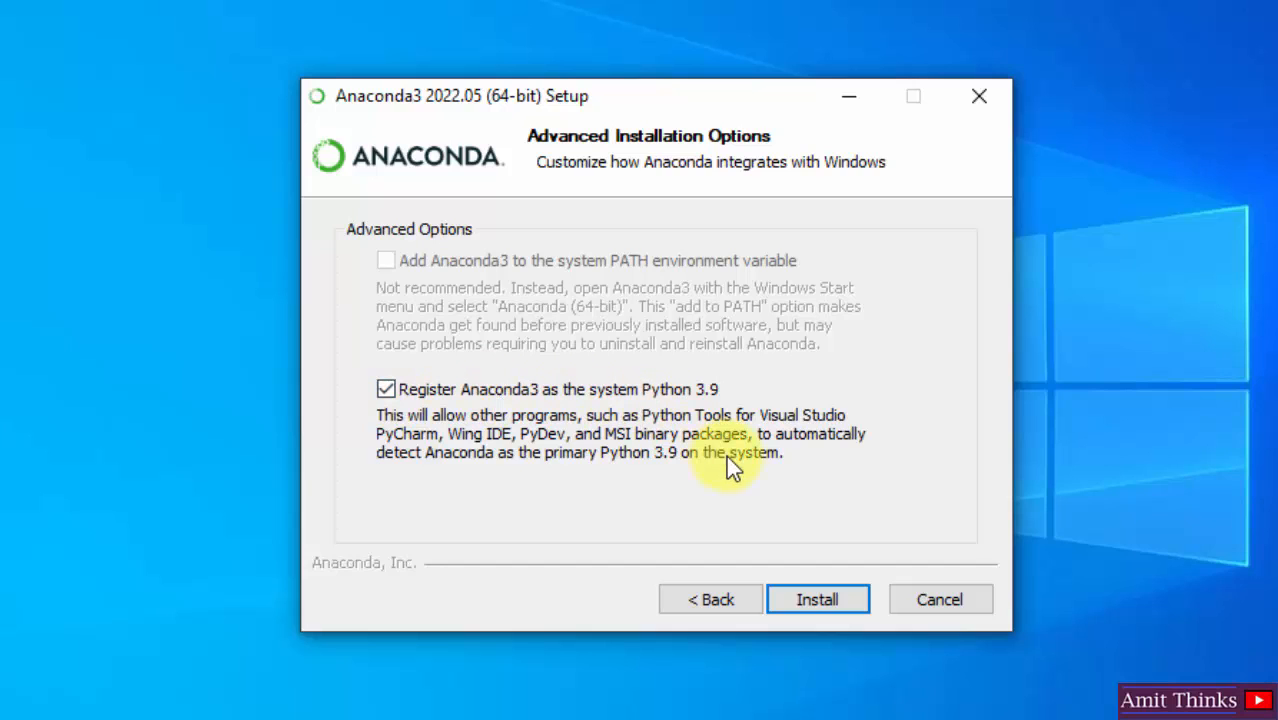
left_click(817, 599)
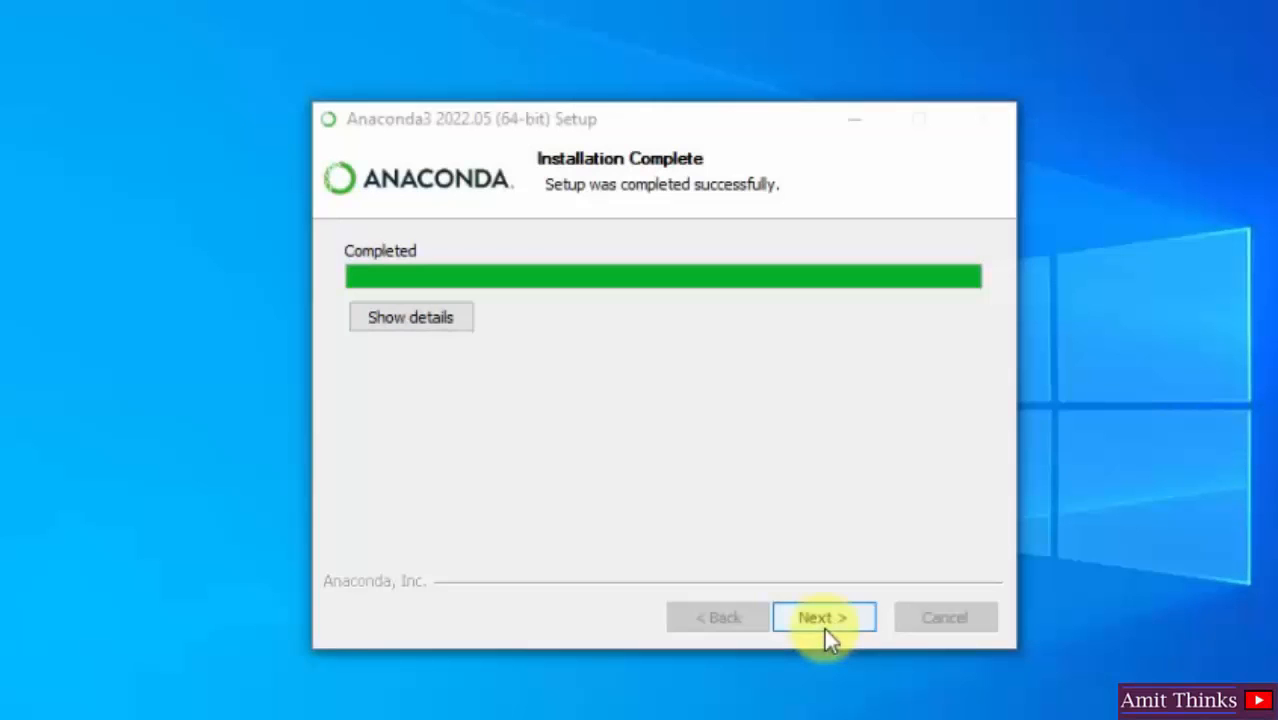
Close Setup with 'Anaconda Distribution Tutorial' and 'Getting Started with Anaconda' unticked
left_click(822, 617)
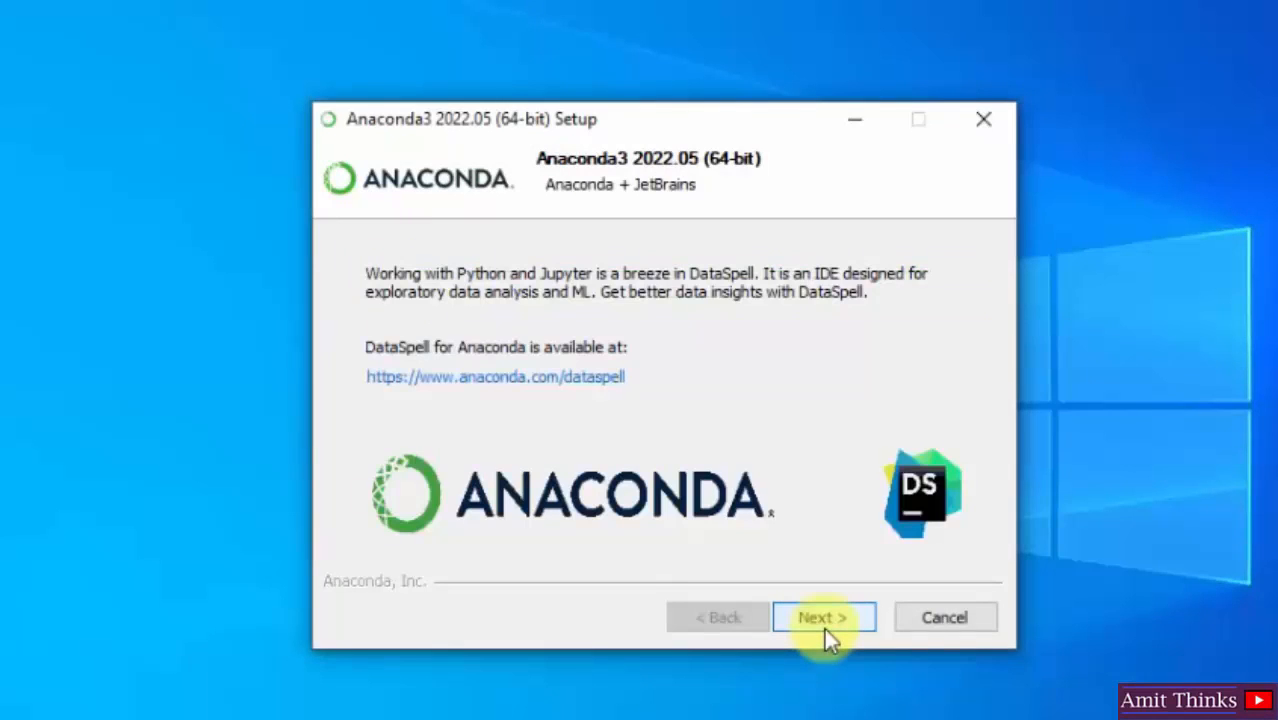
left_click(822, 617)
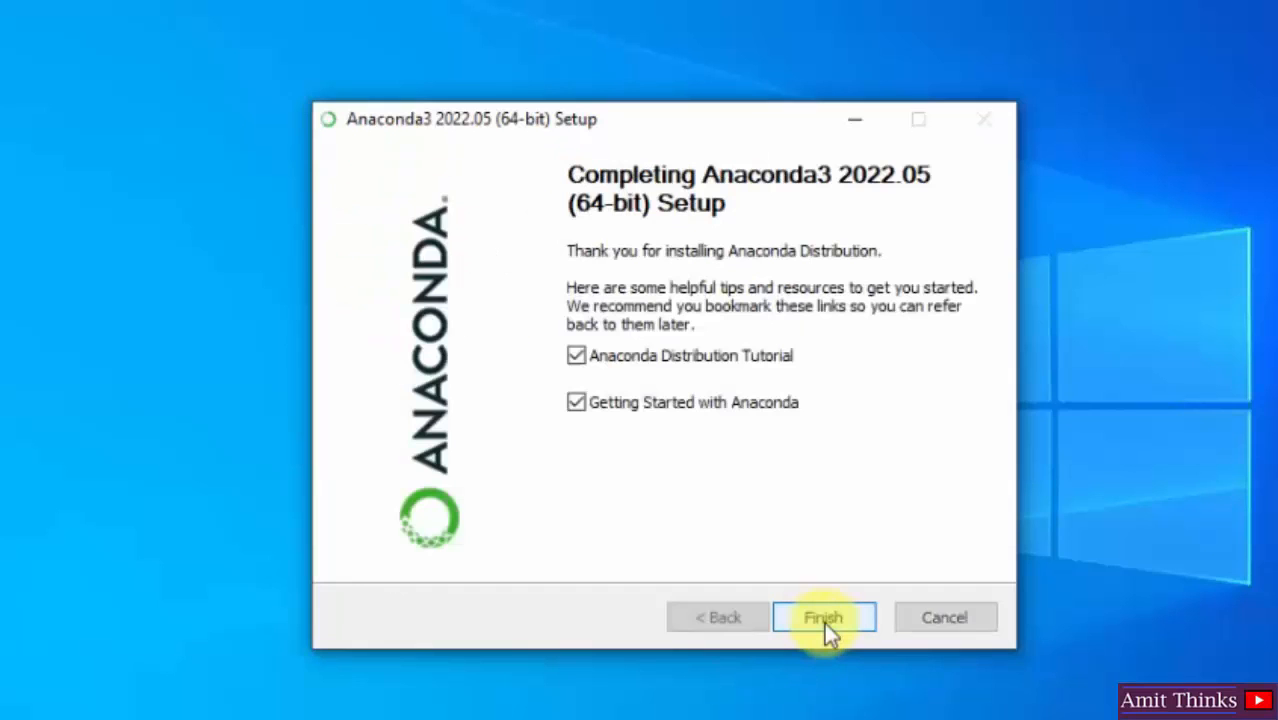
left_click(823, 617)
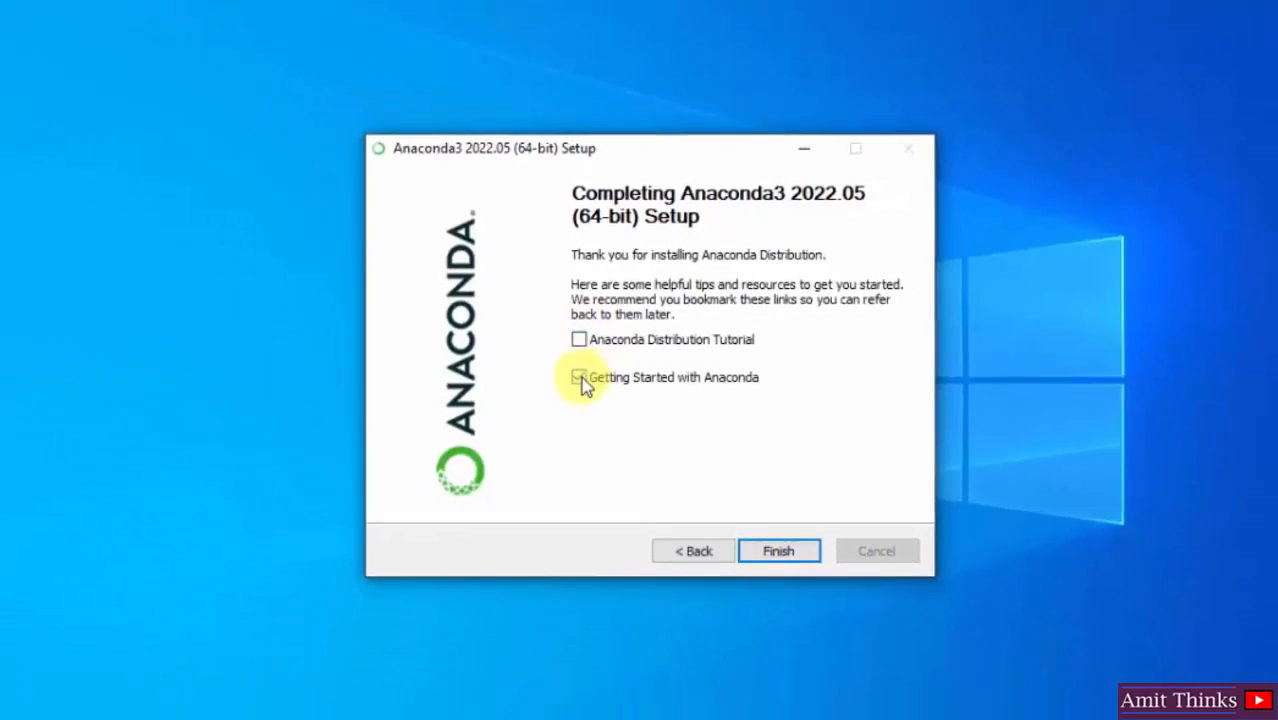
left_click(778, 551)
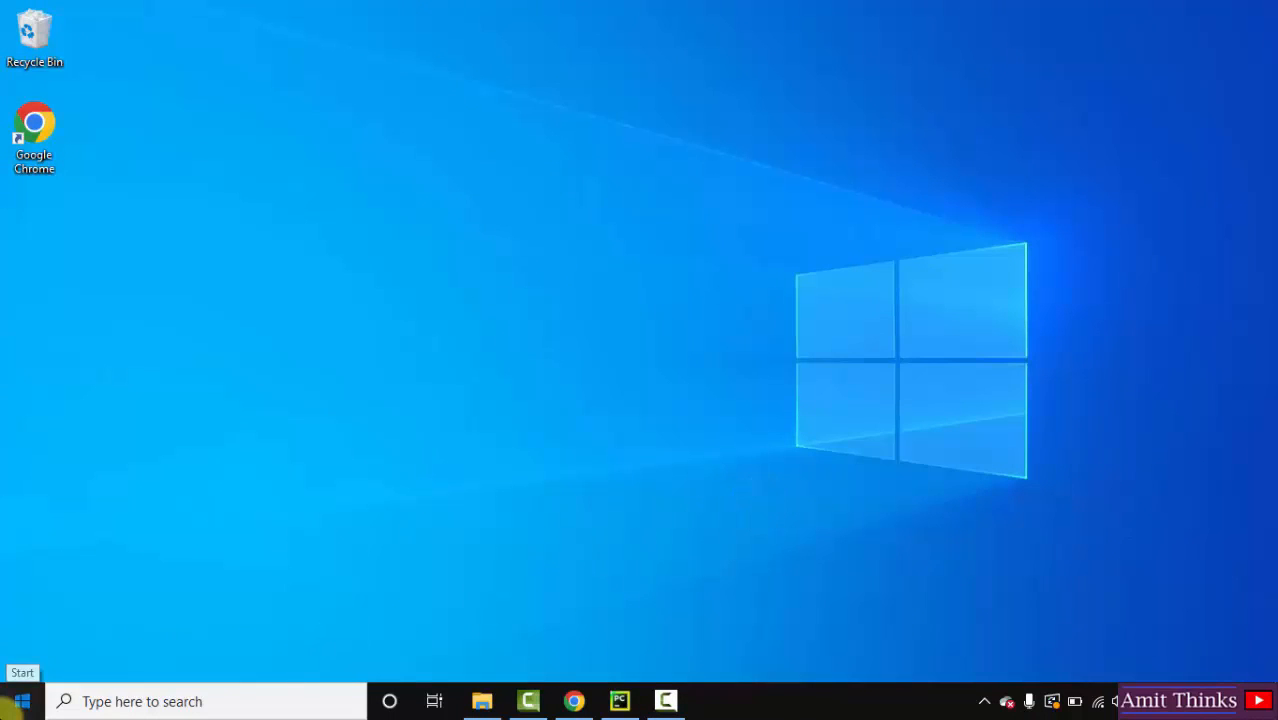
Search the Start menu for 'anaconda' to find Anaconda Navigator
type("anaconda")
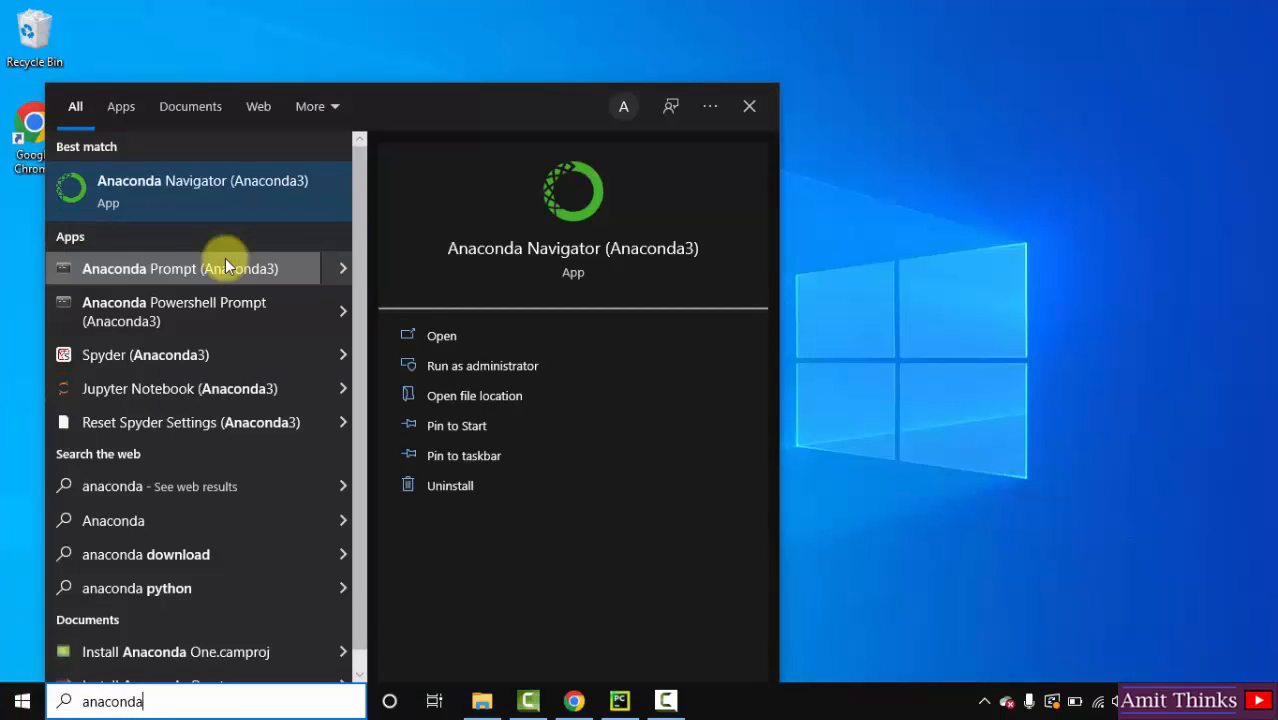
mouse_move(240, 195)
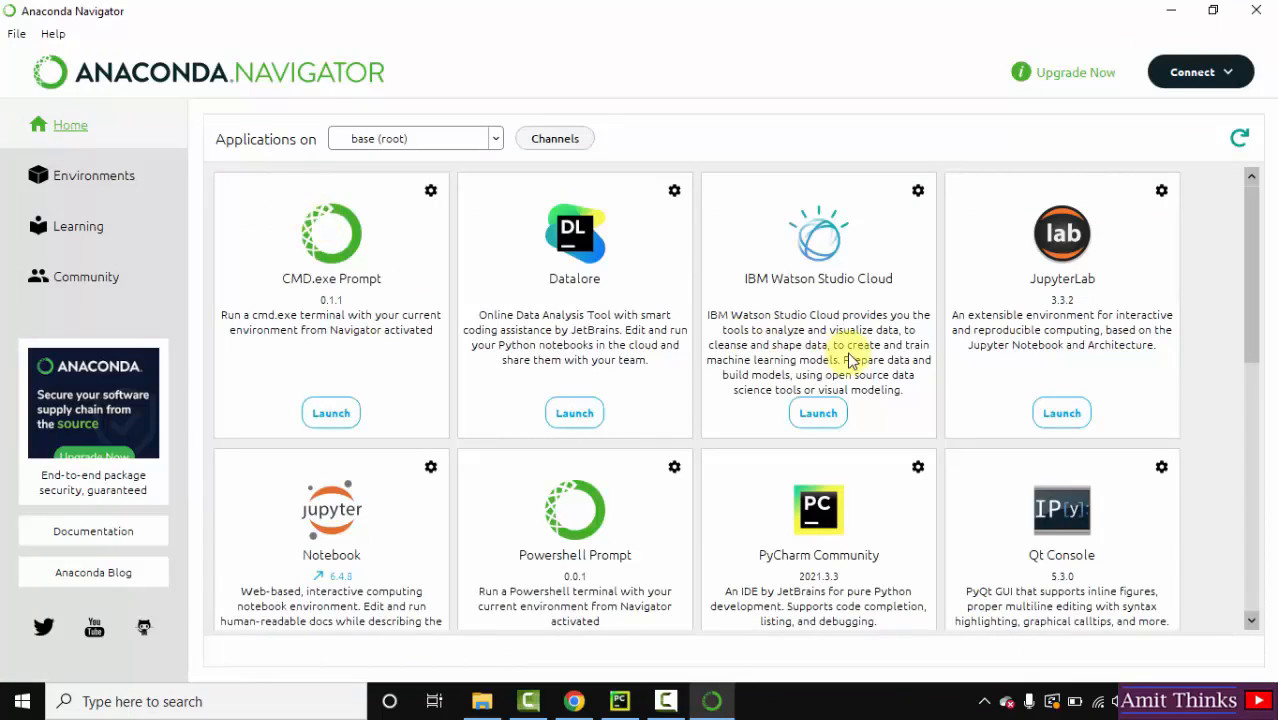
mouse_move(1258, 290)
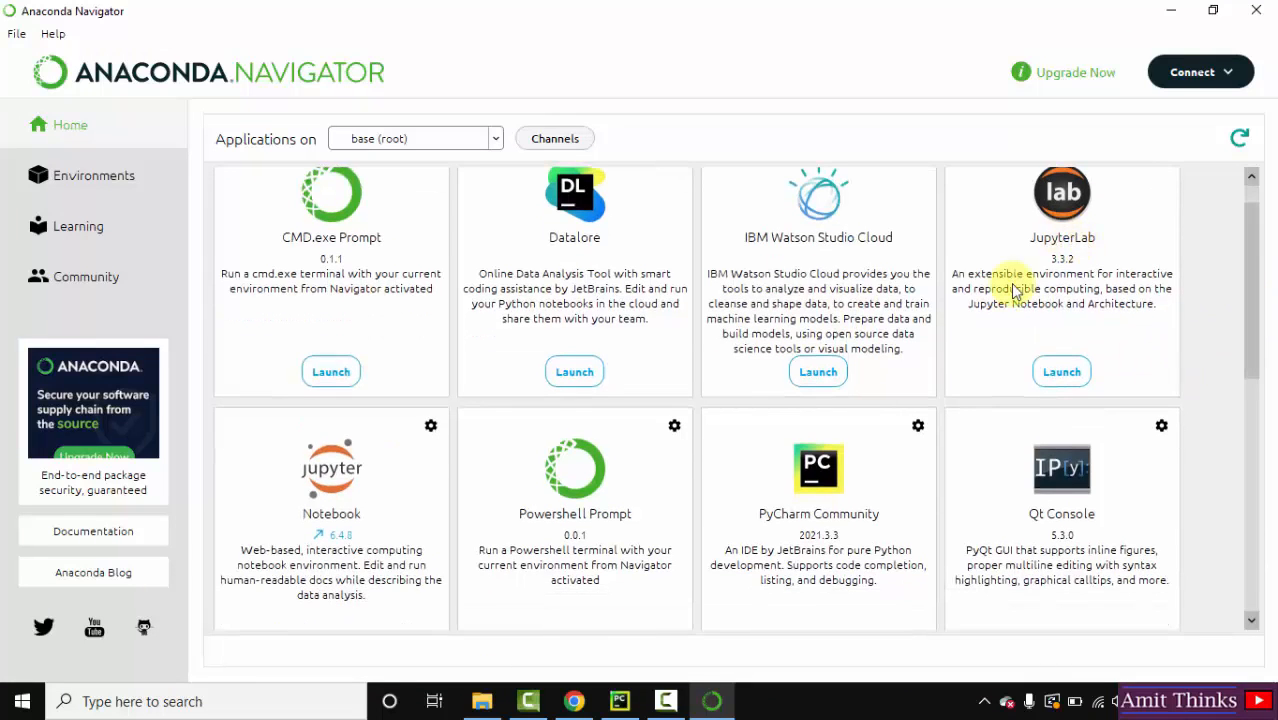
mouse_move(1115, 393)
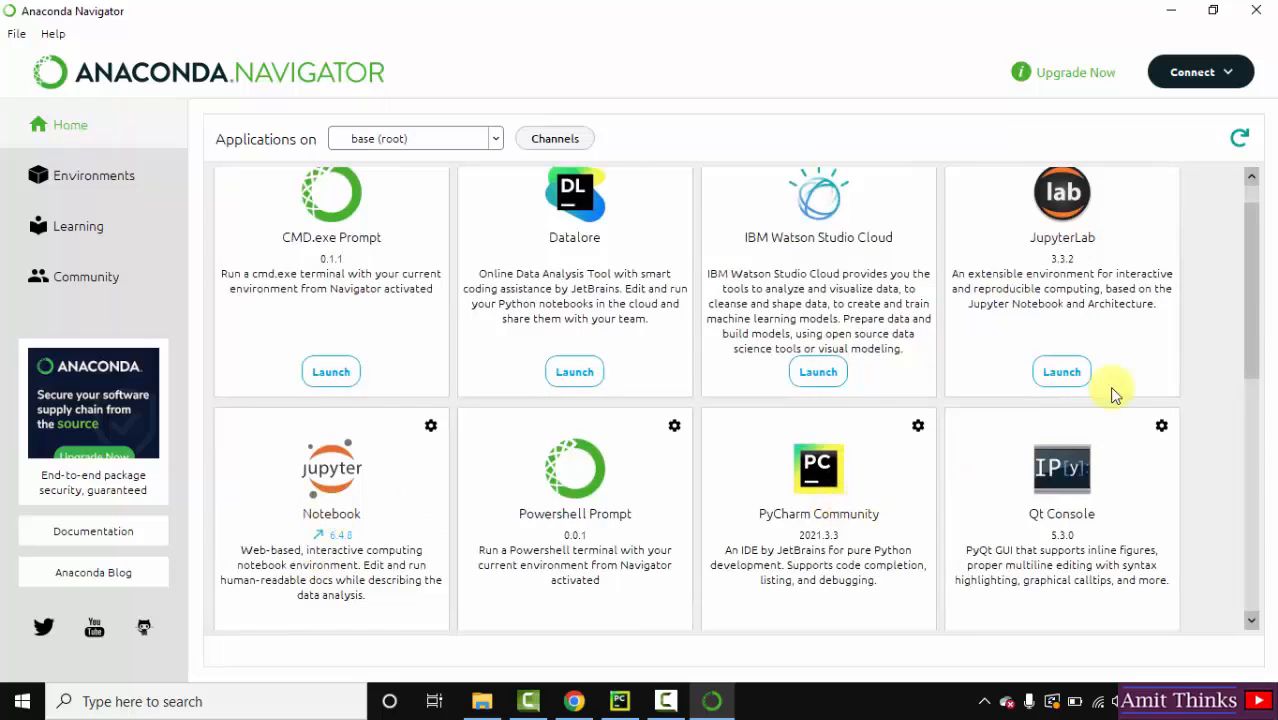
Scroll the Home applications and launch the Jupyter Notebook tile
scroll("down", 3)
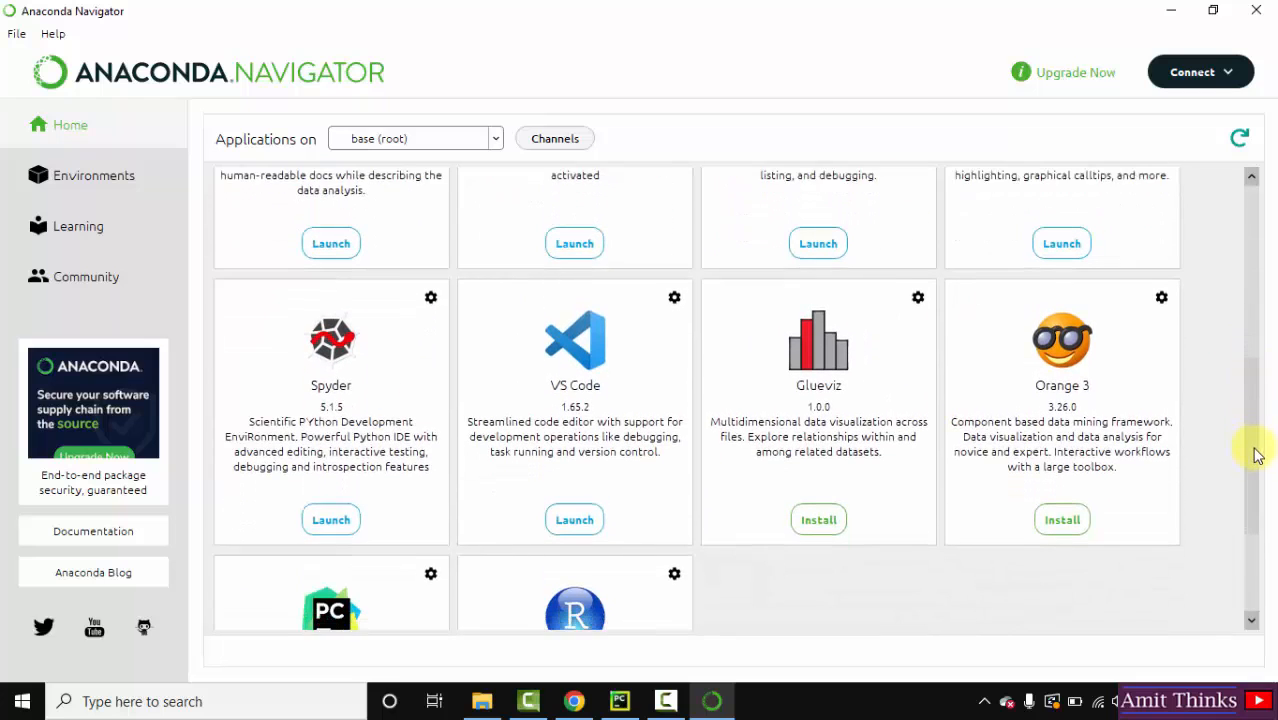
scroll("down", 3)
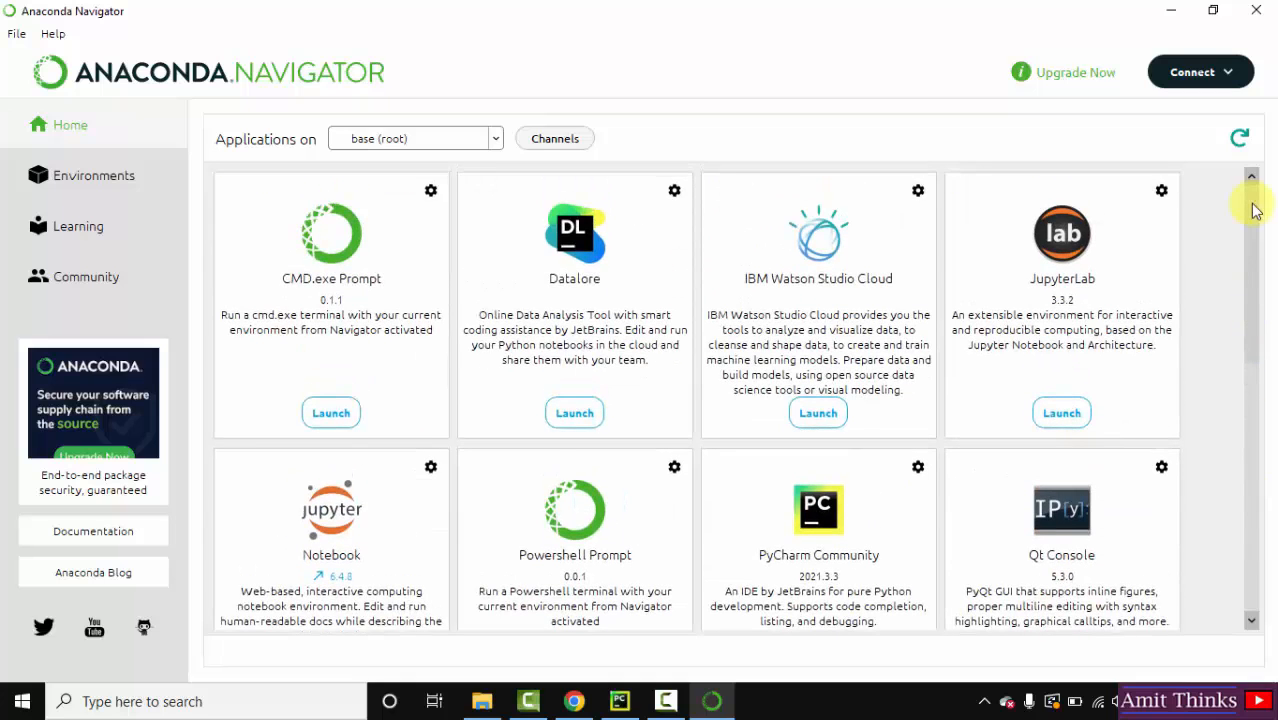
scroll("down", 3)
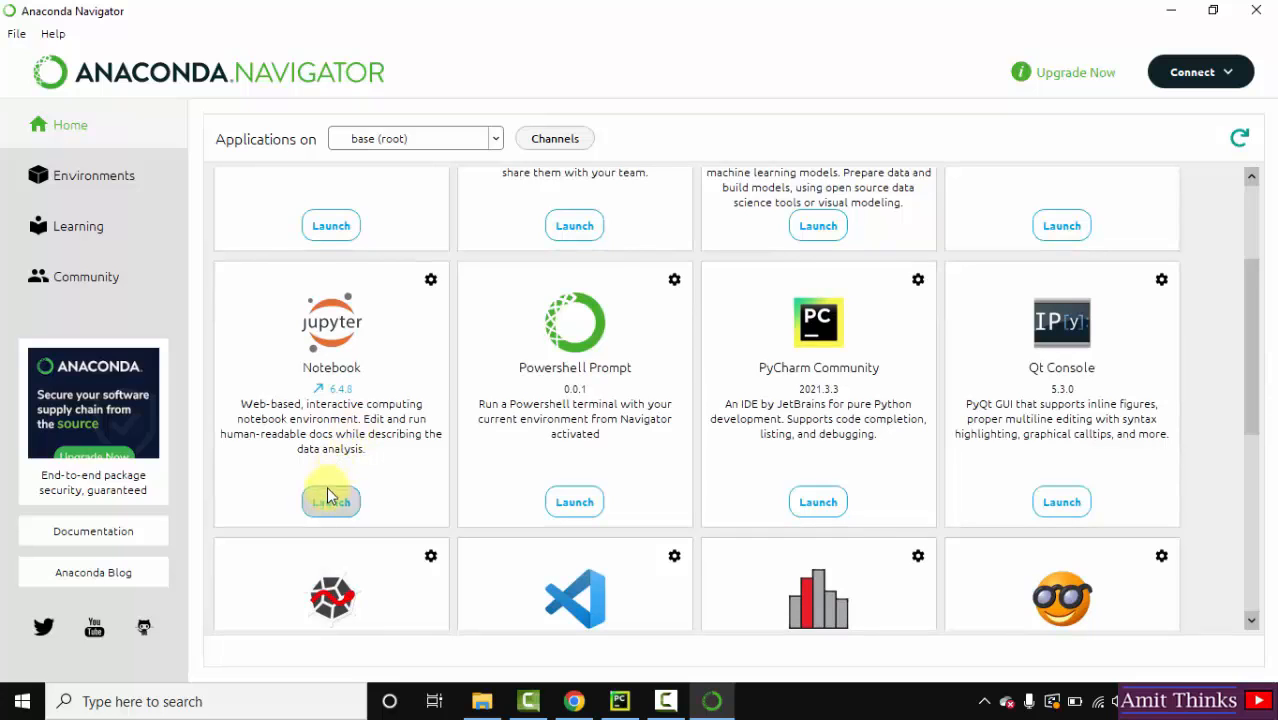
left_click(331, 501)
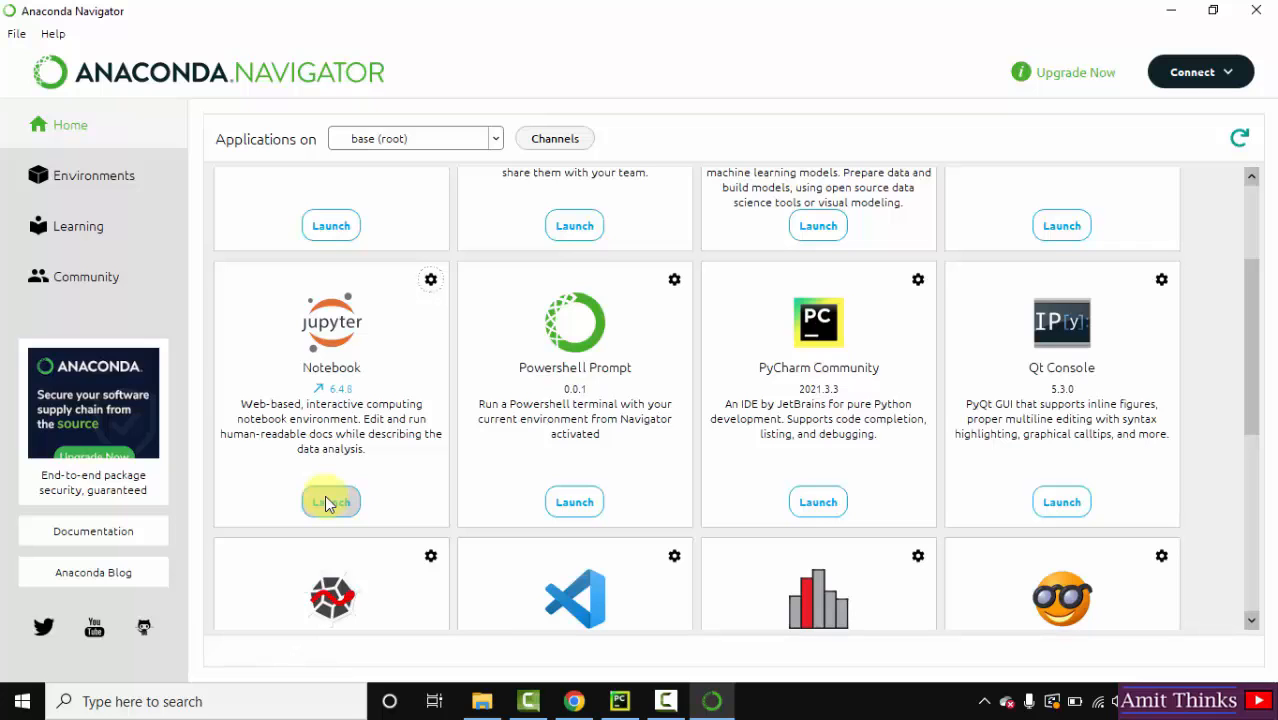
left_click(331, 501)
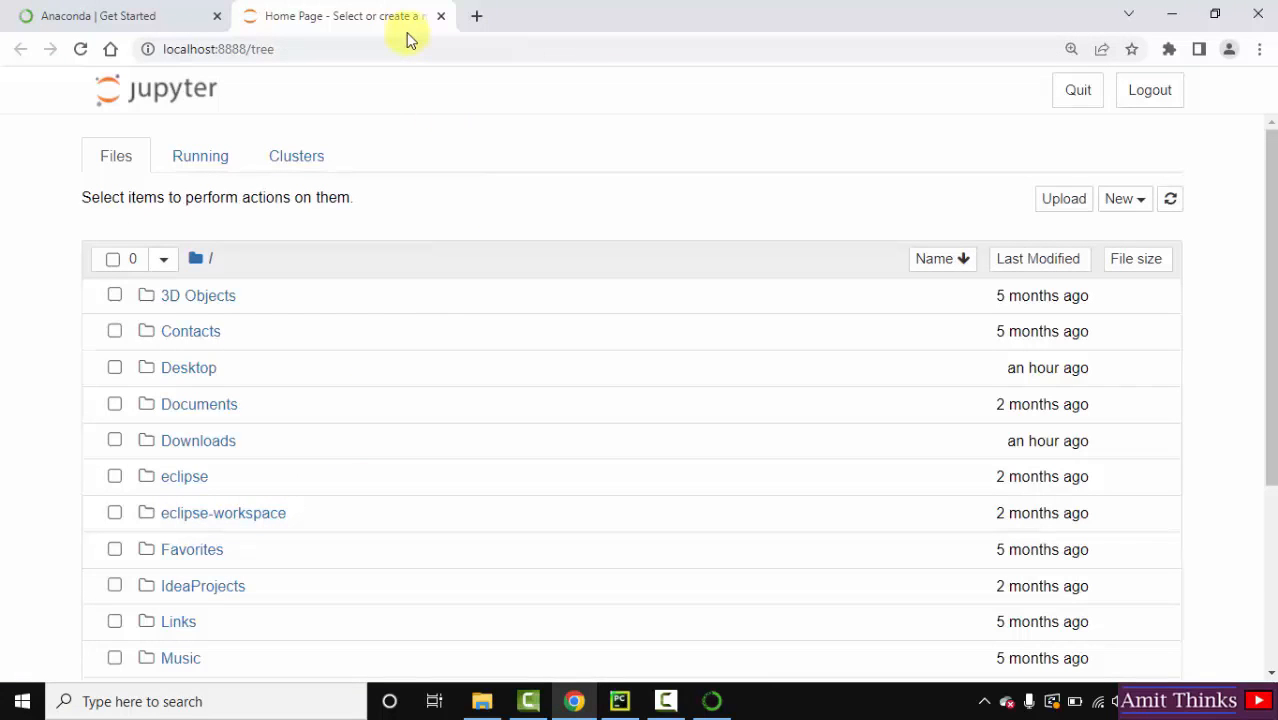
mouse_move(415, 113)
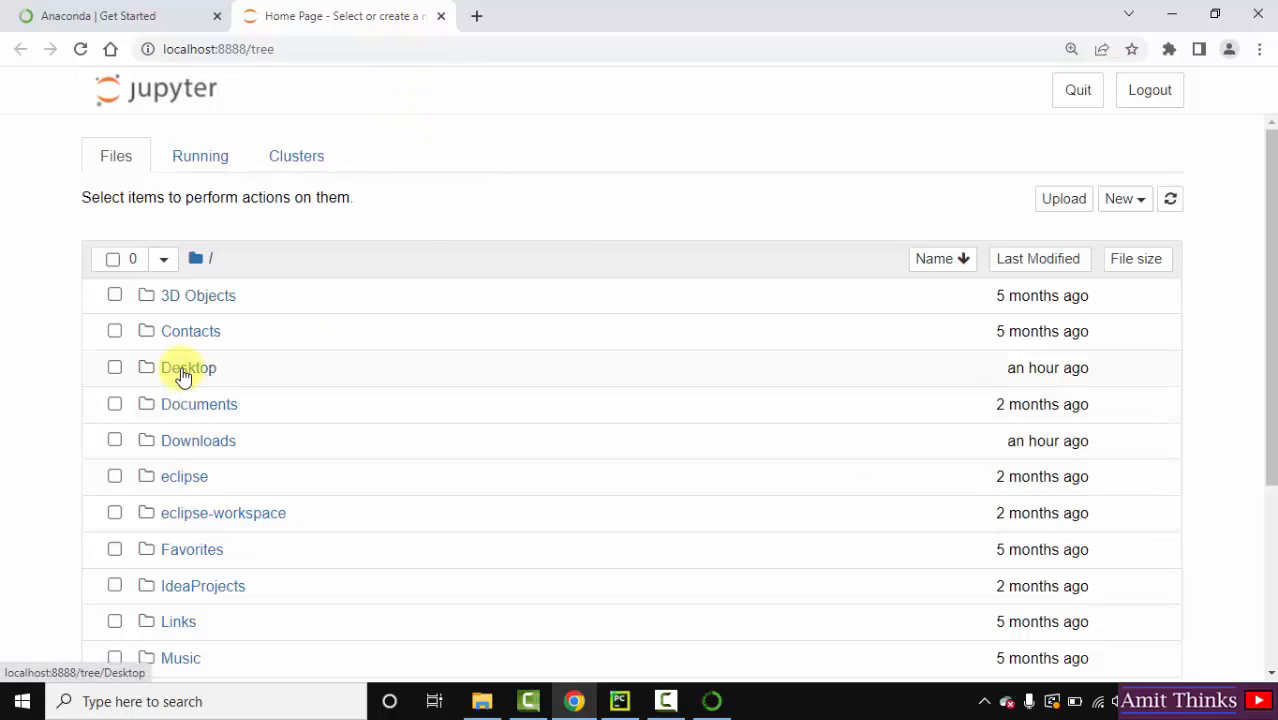
Create a new untitled folder inside Desktop
left_click(188, 367)
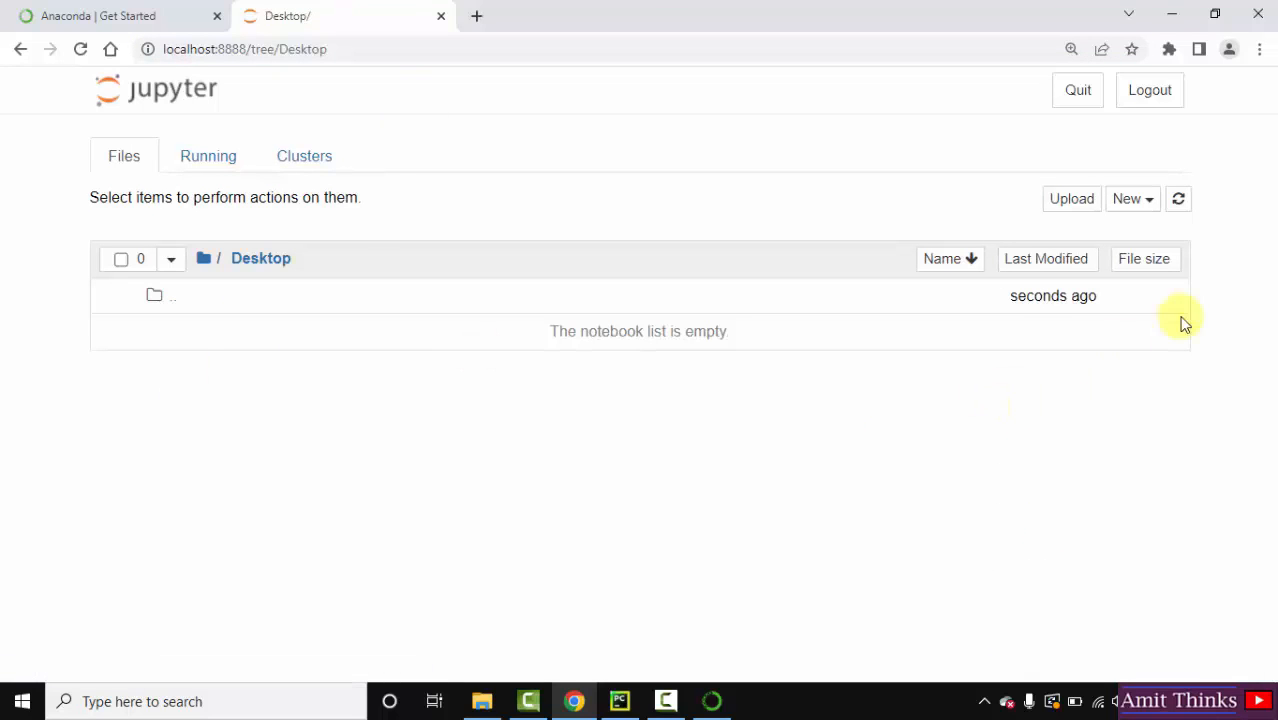
left_click(1131, 198)
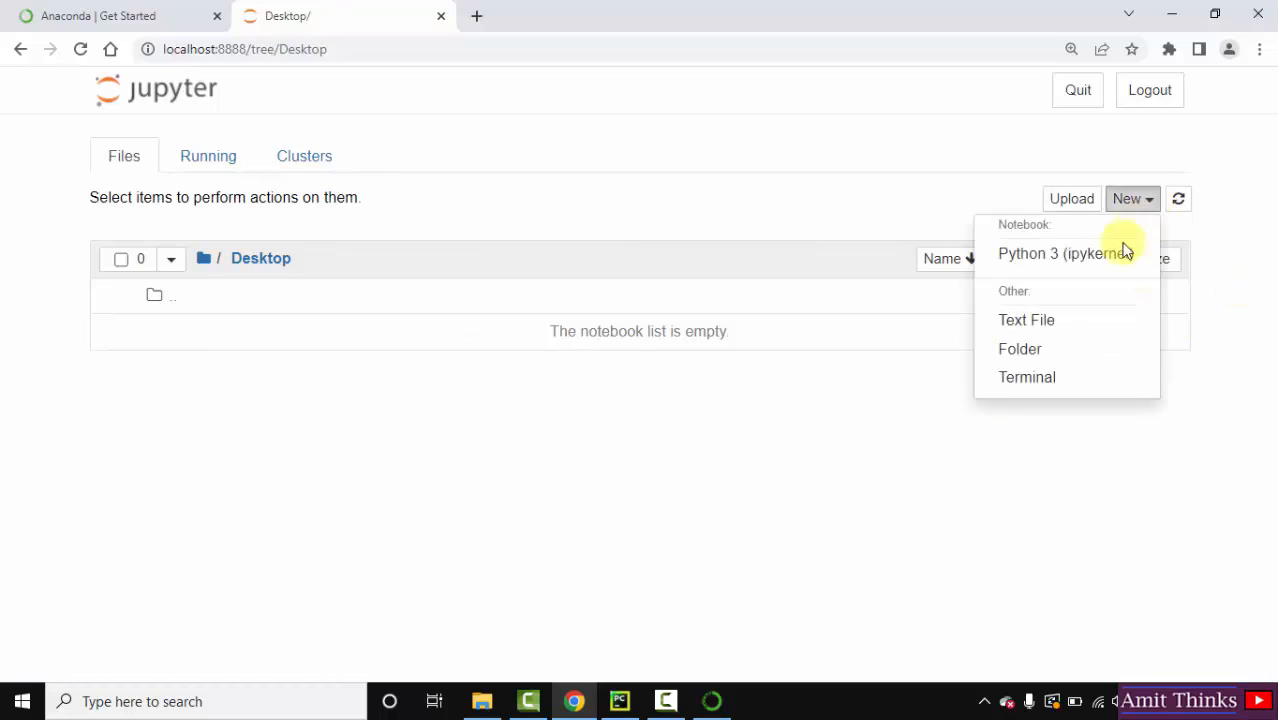
left_click(1020, 349)
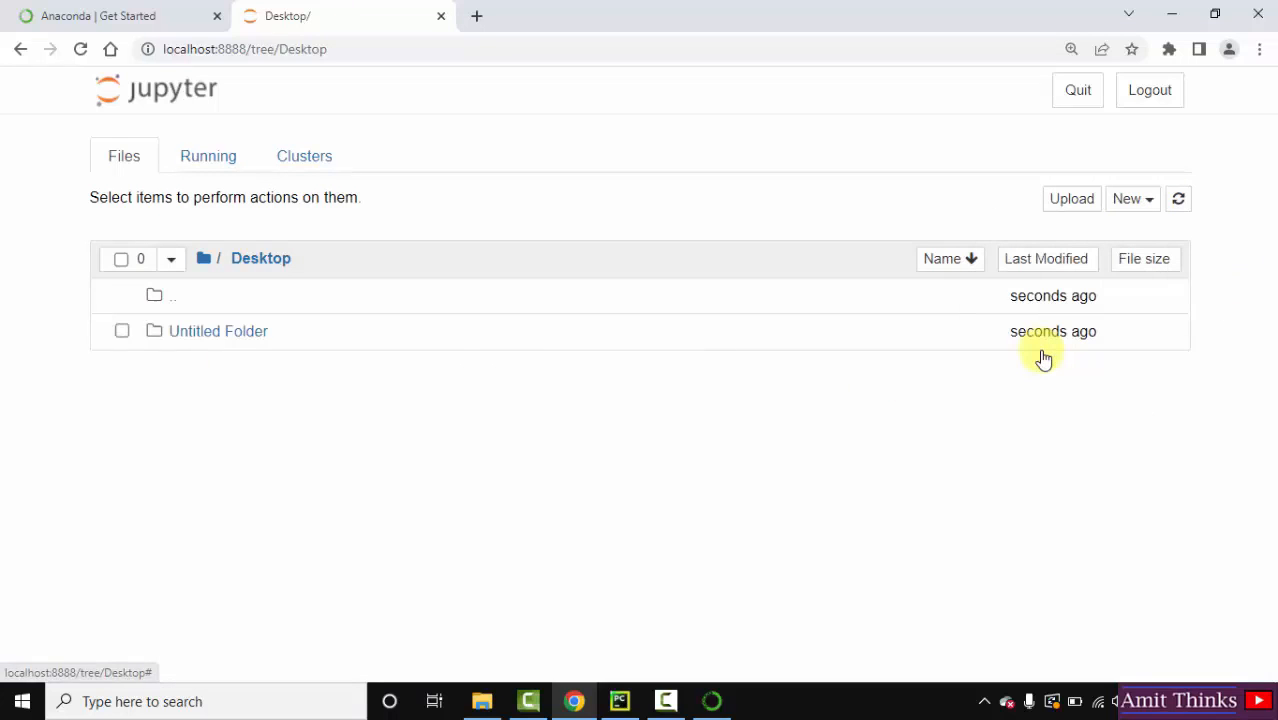
mouse_move(218, 331)
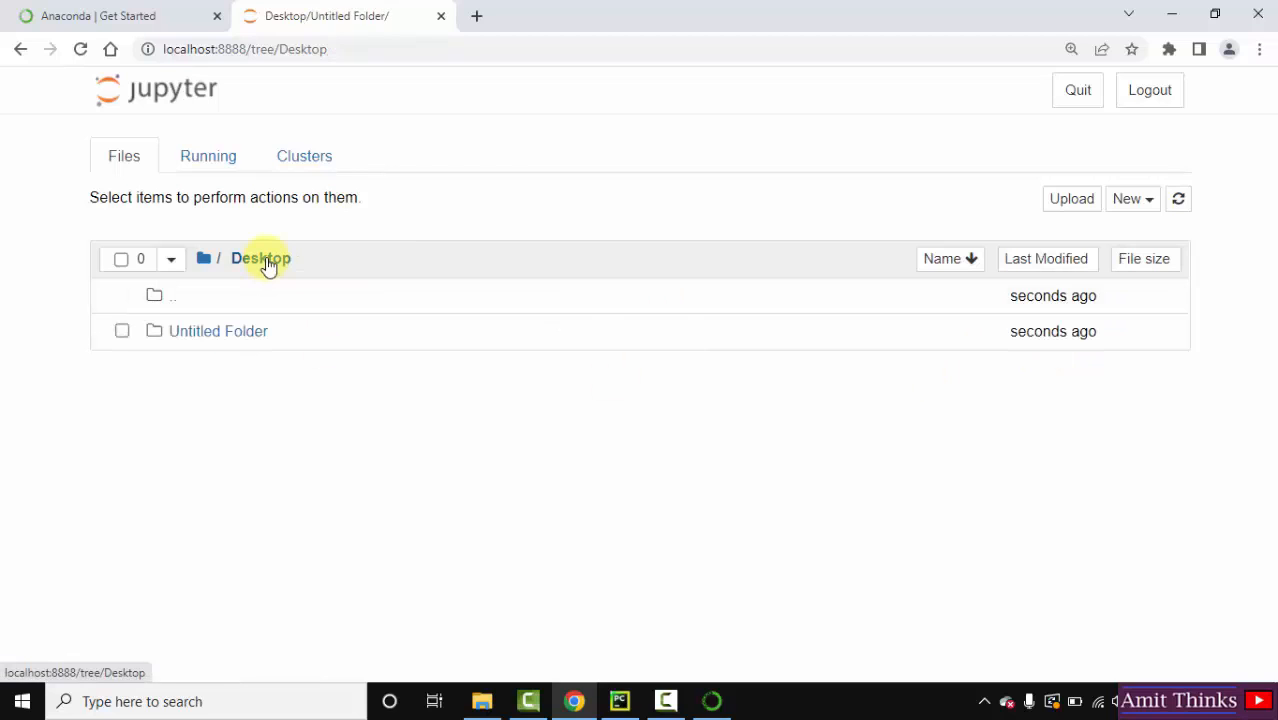
Rename Untitled Folder to 'Amit Programs'
left_click(218, 331)
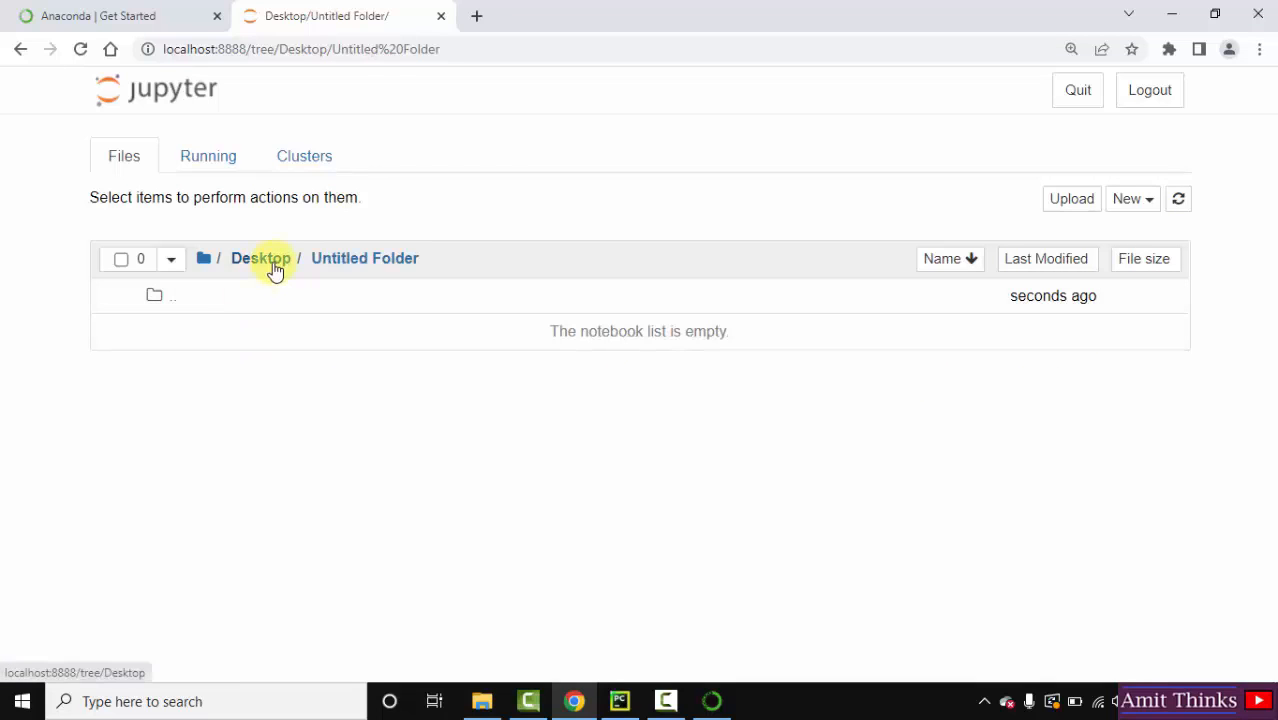
left_click(260, 258)
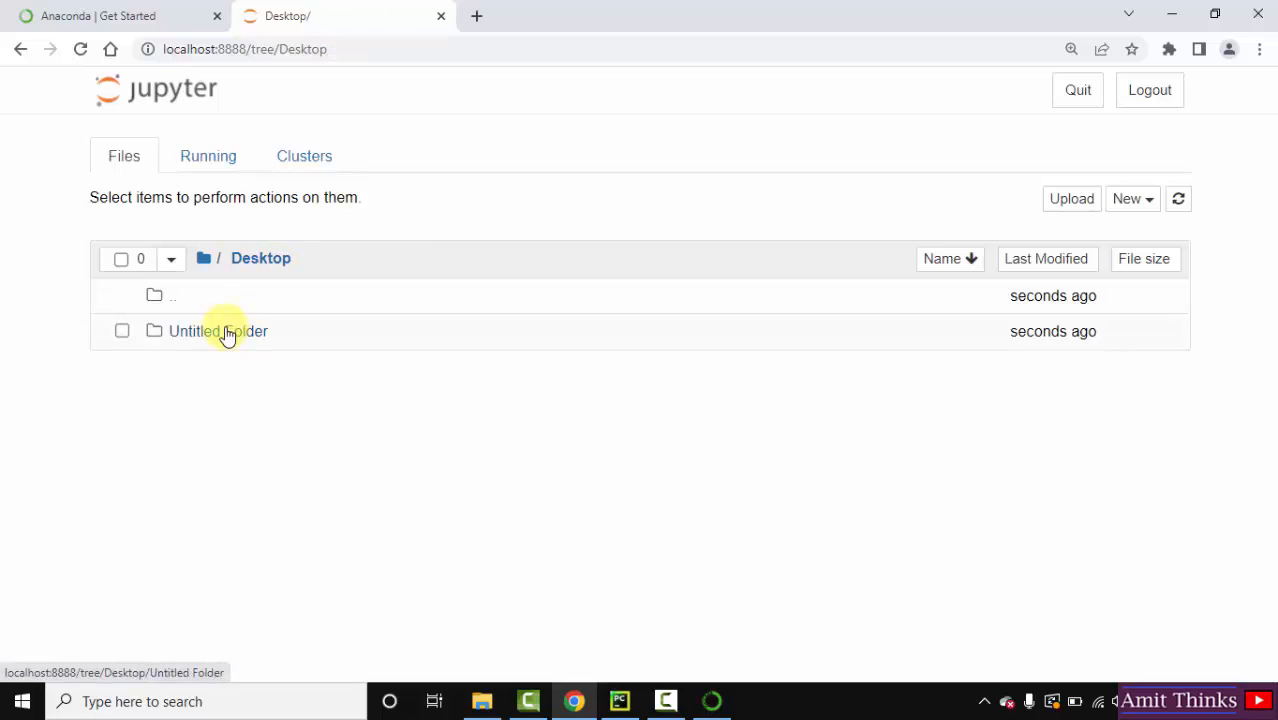
left_click(121, 331)
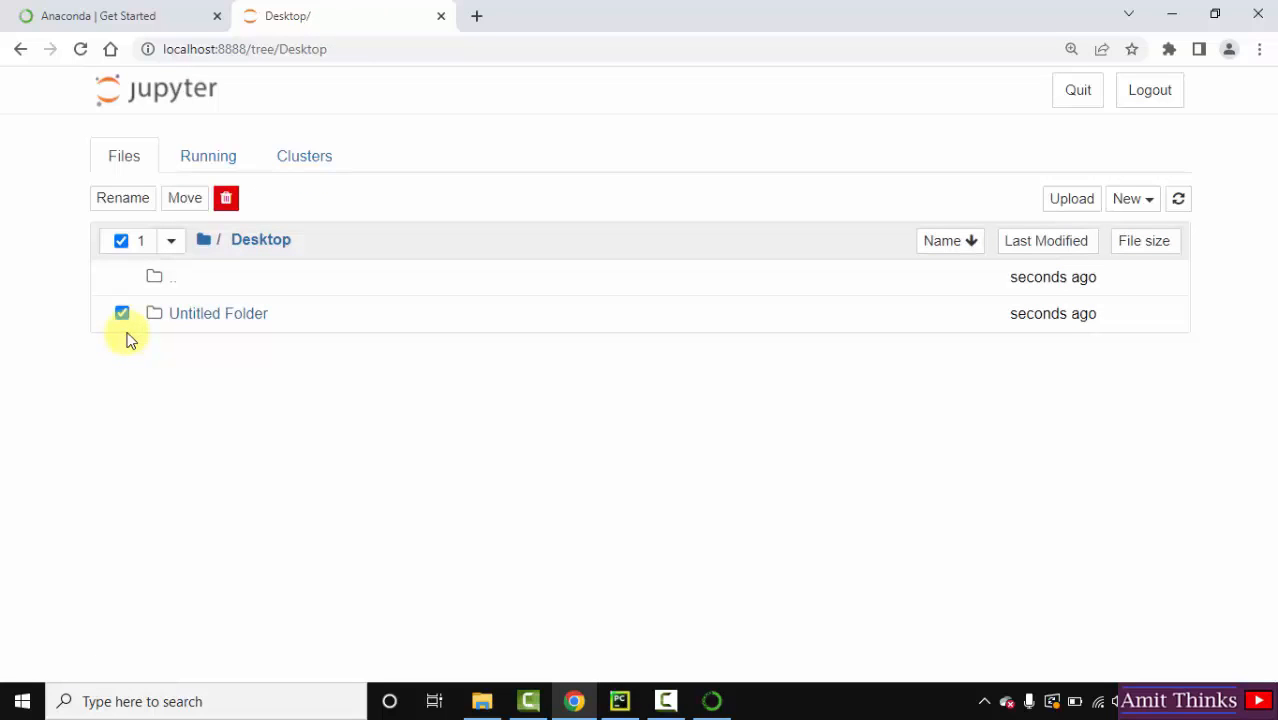
type("Amit Programs")
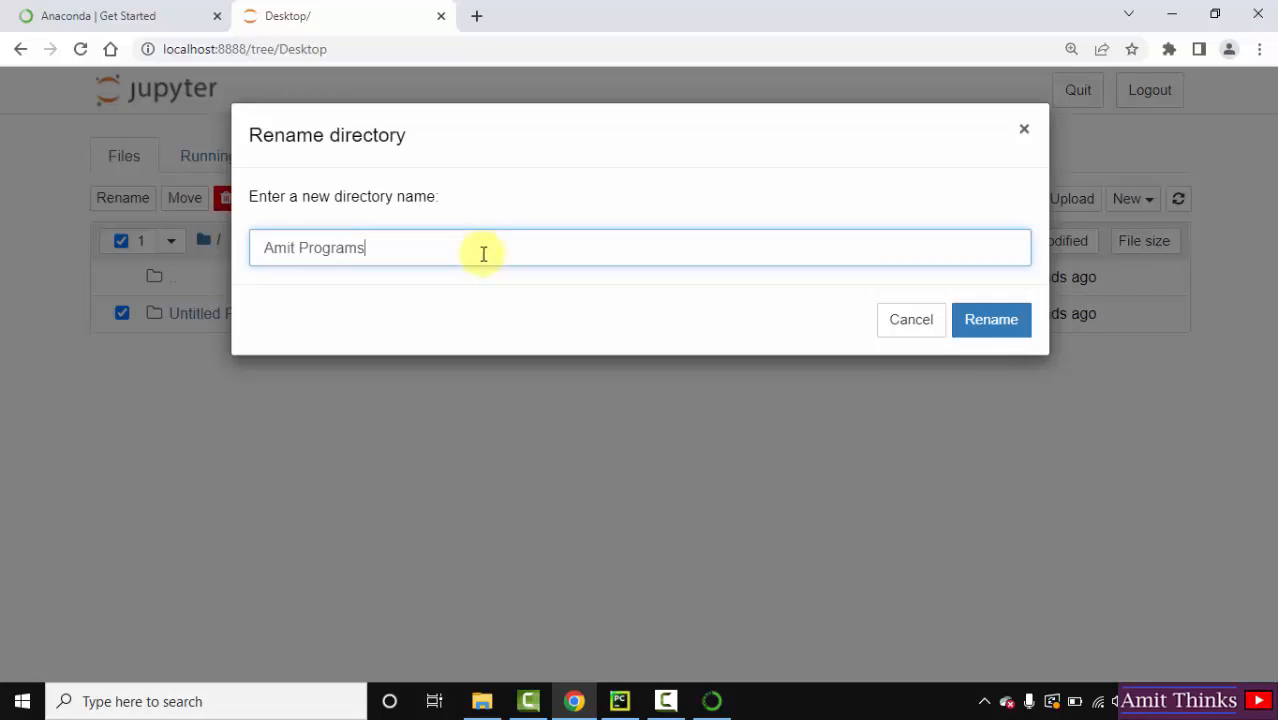
left_click(990, 319)
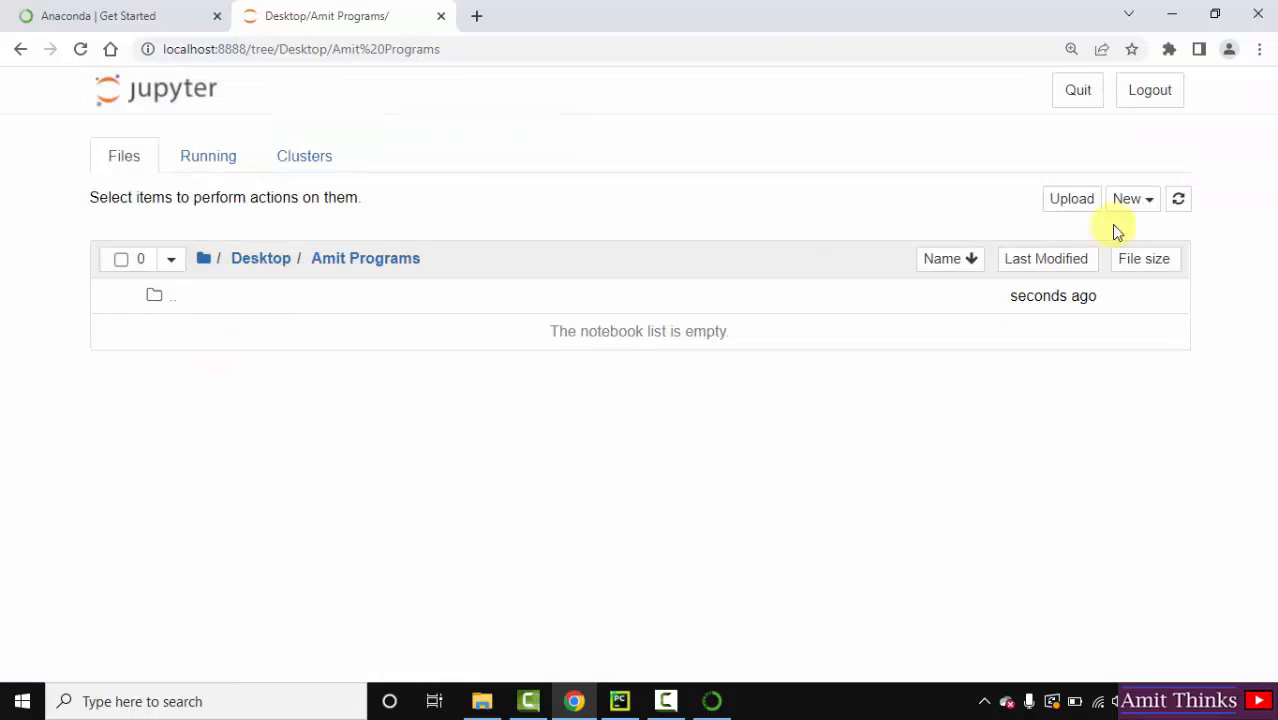
Create a Python 3 (ipykernel) notebook and rename it 'Demo1'
left_click(1130, 198)
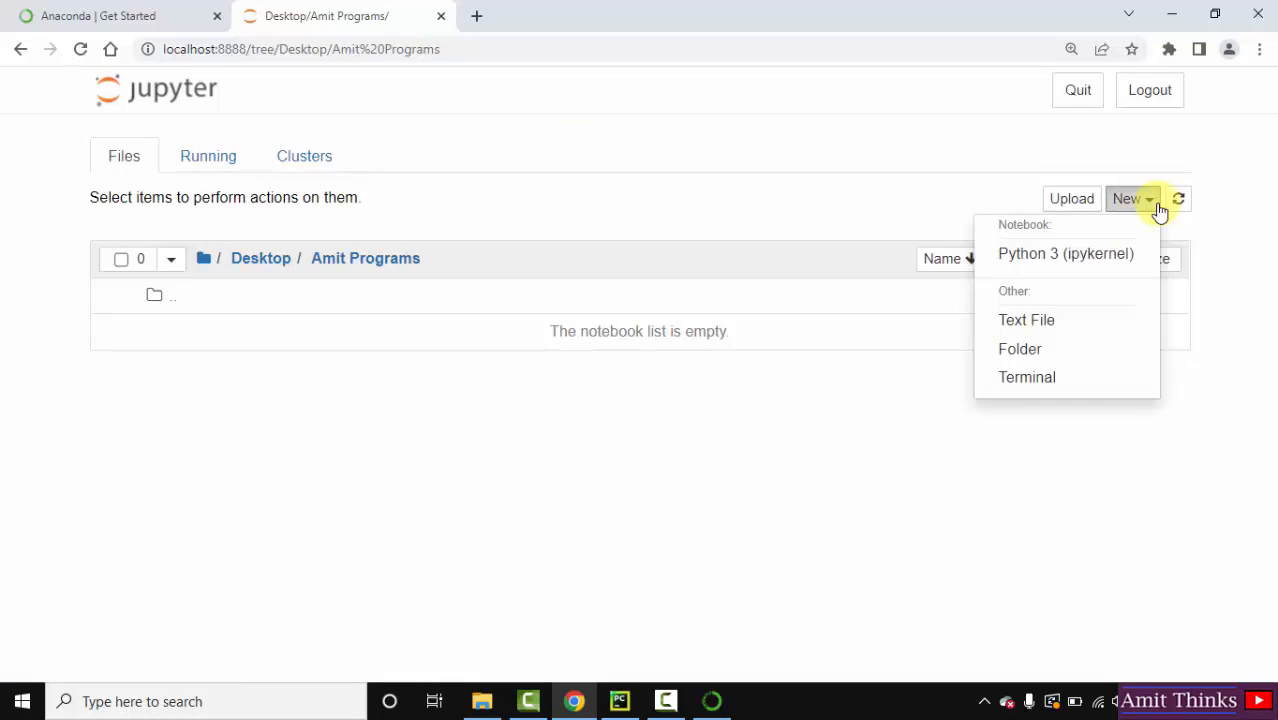
mouse_move(1100, 253)
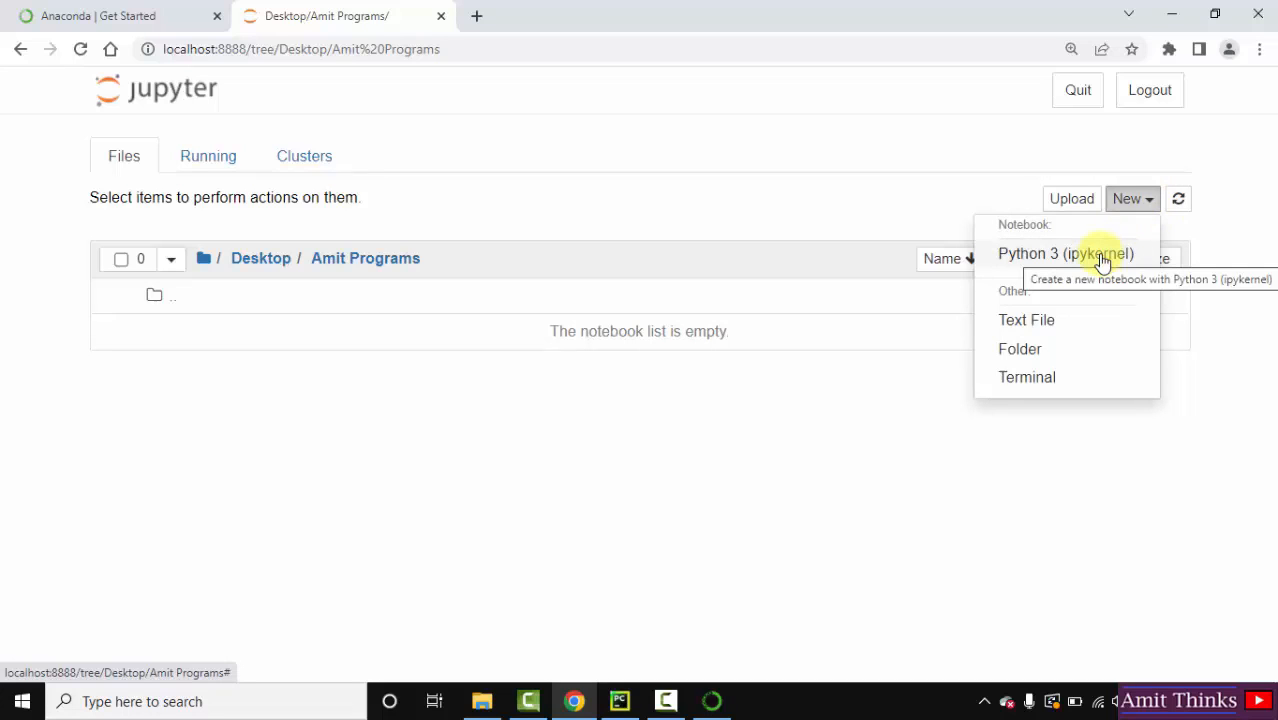
left_click(1065, 253)
type("Demo")
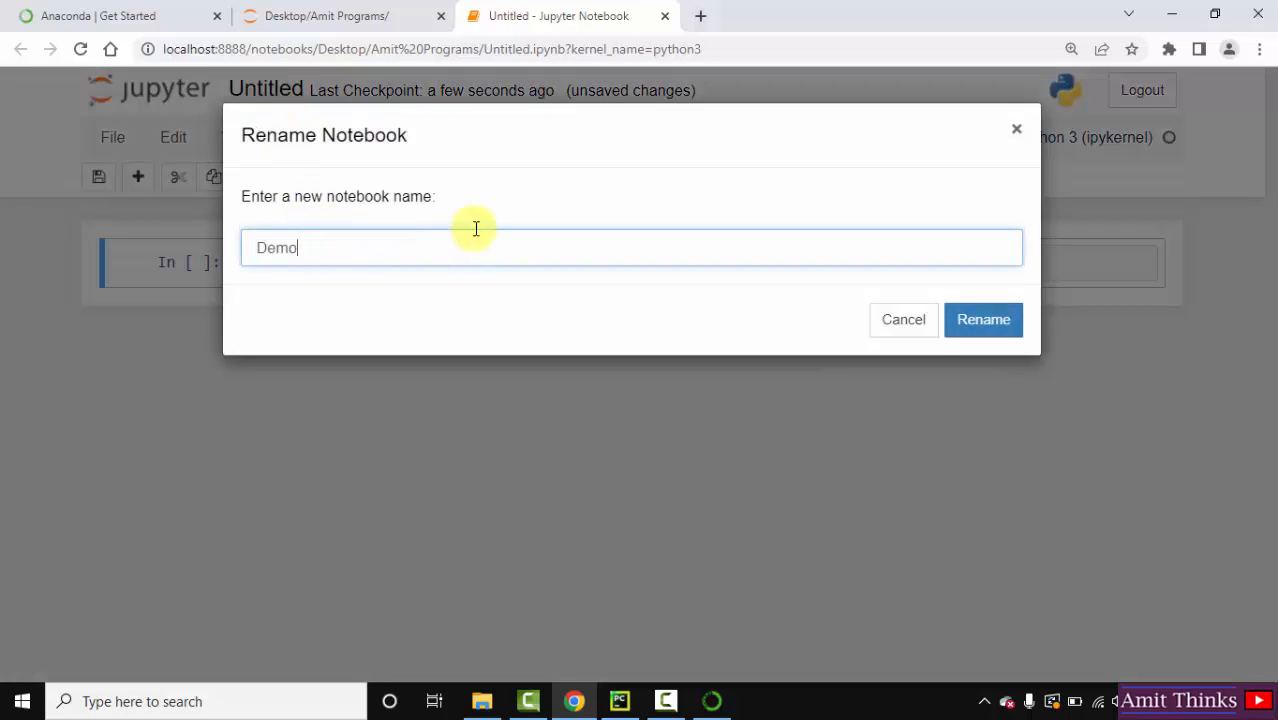
type("1")
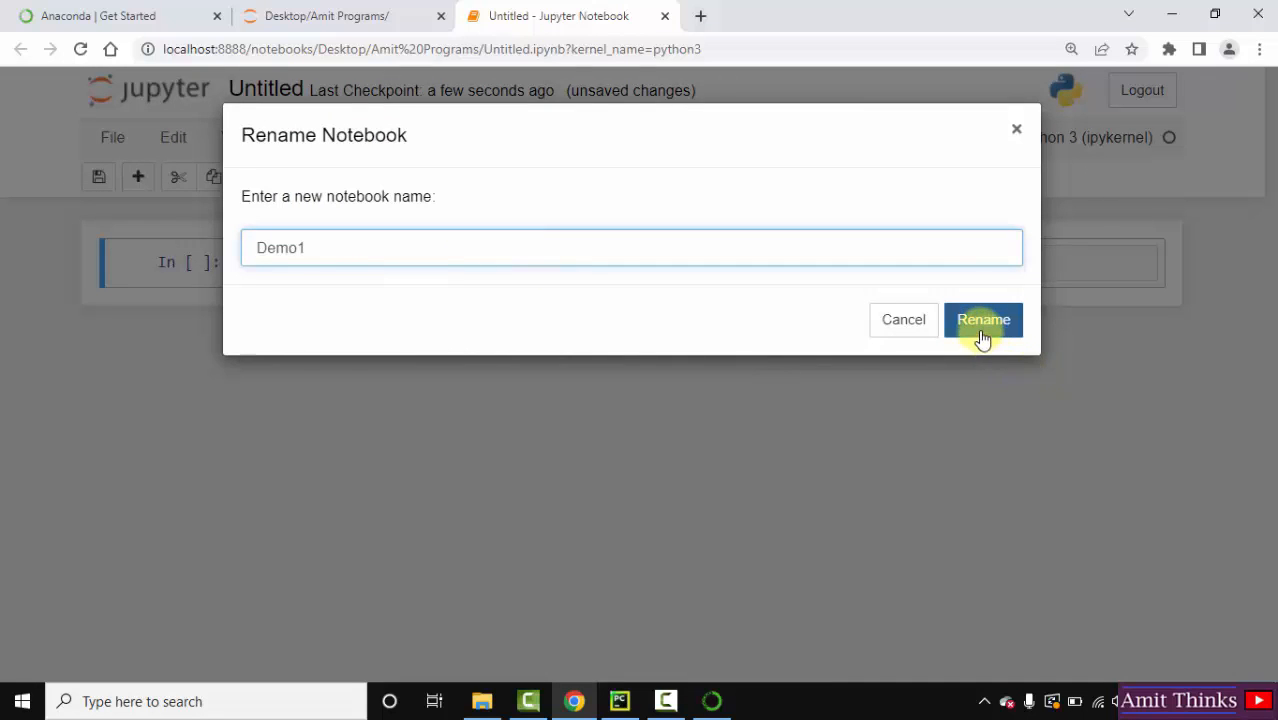
left_click(983, 319)
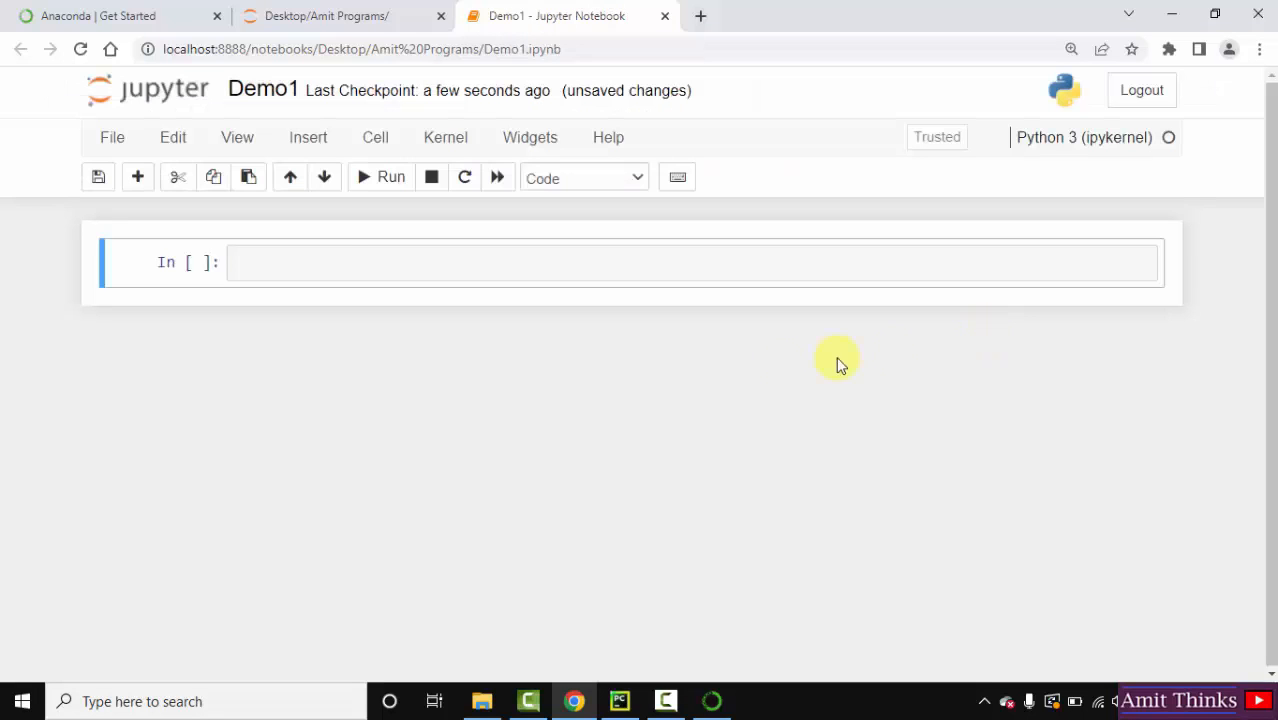
Enter print("First Python Program...") in the first cell and run it to display the text
left_click(349, 261)
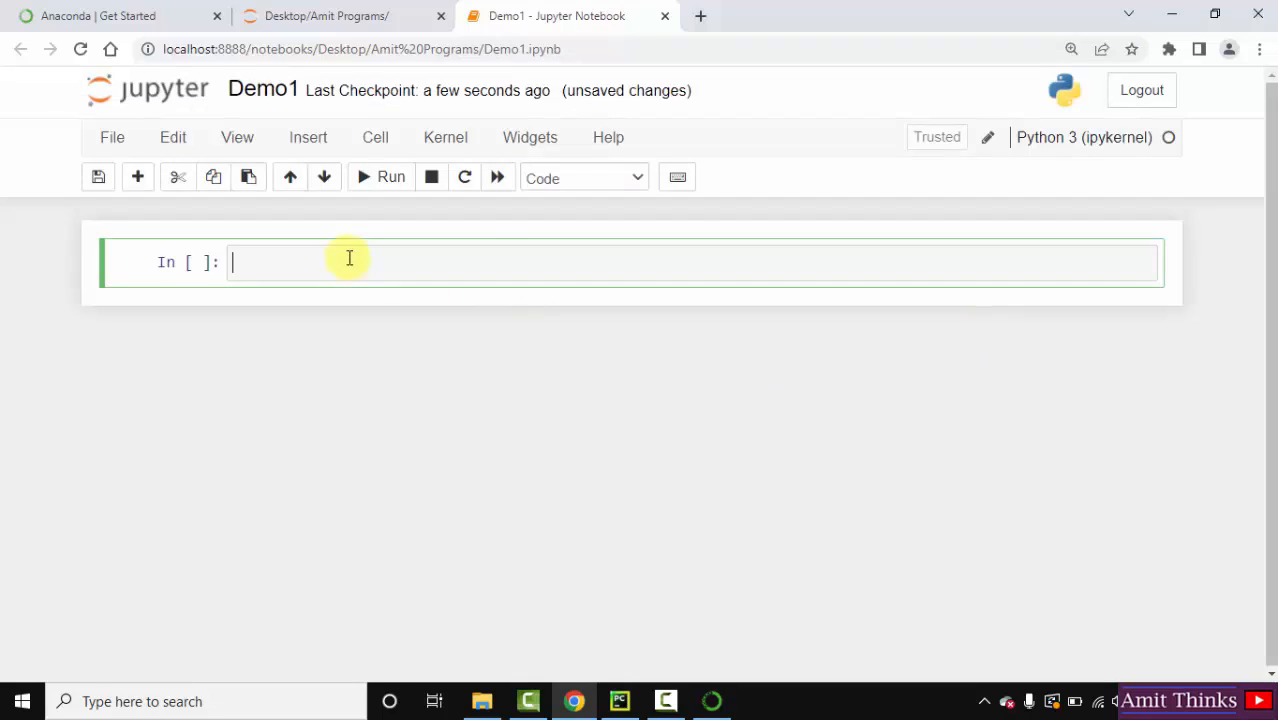
type("print(\"First P")
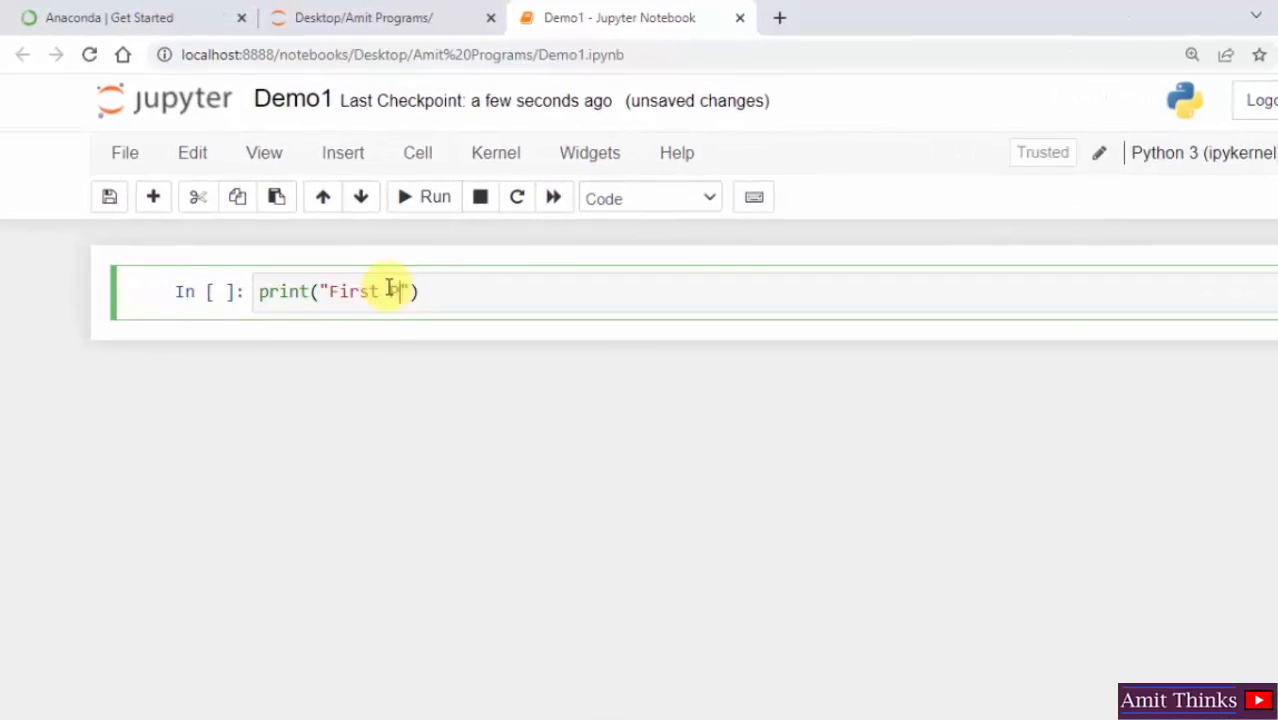
type("ython Progr")
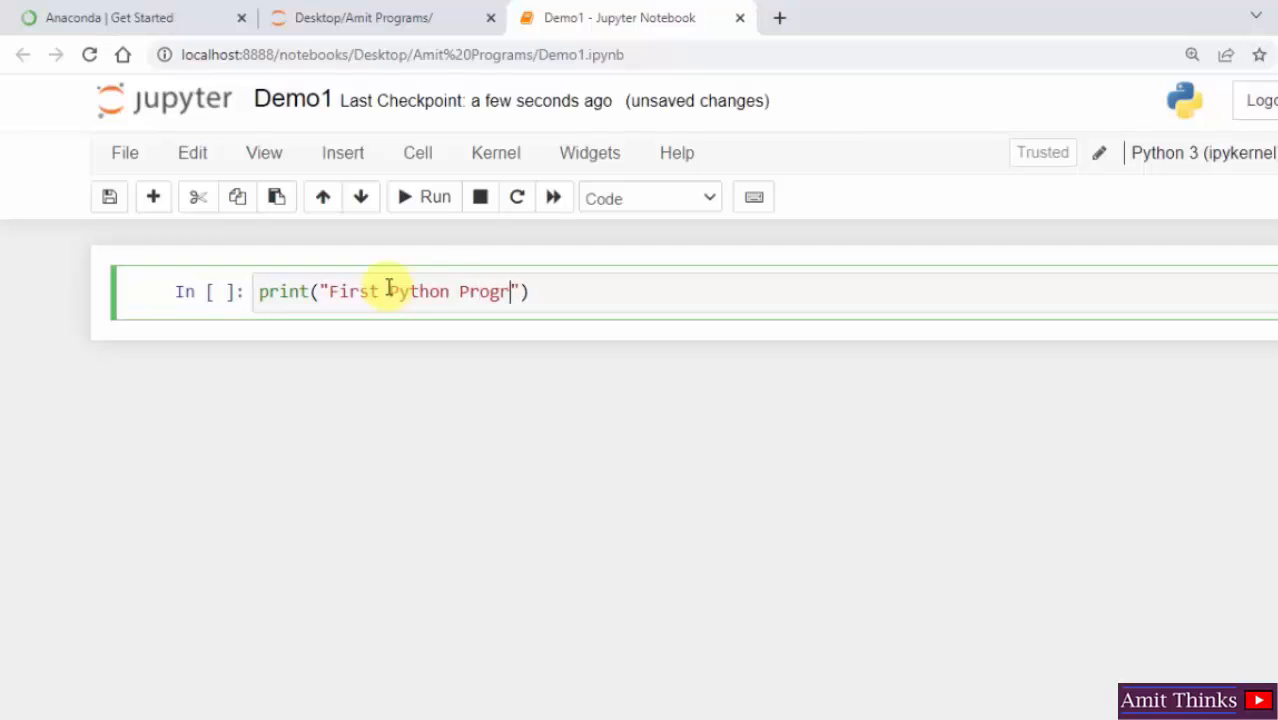
type("am...")
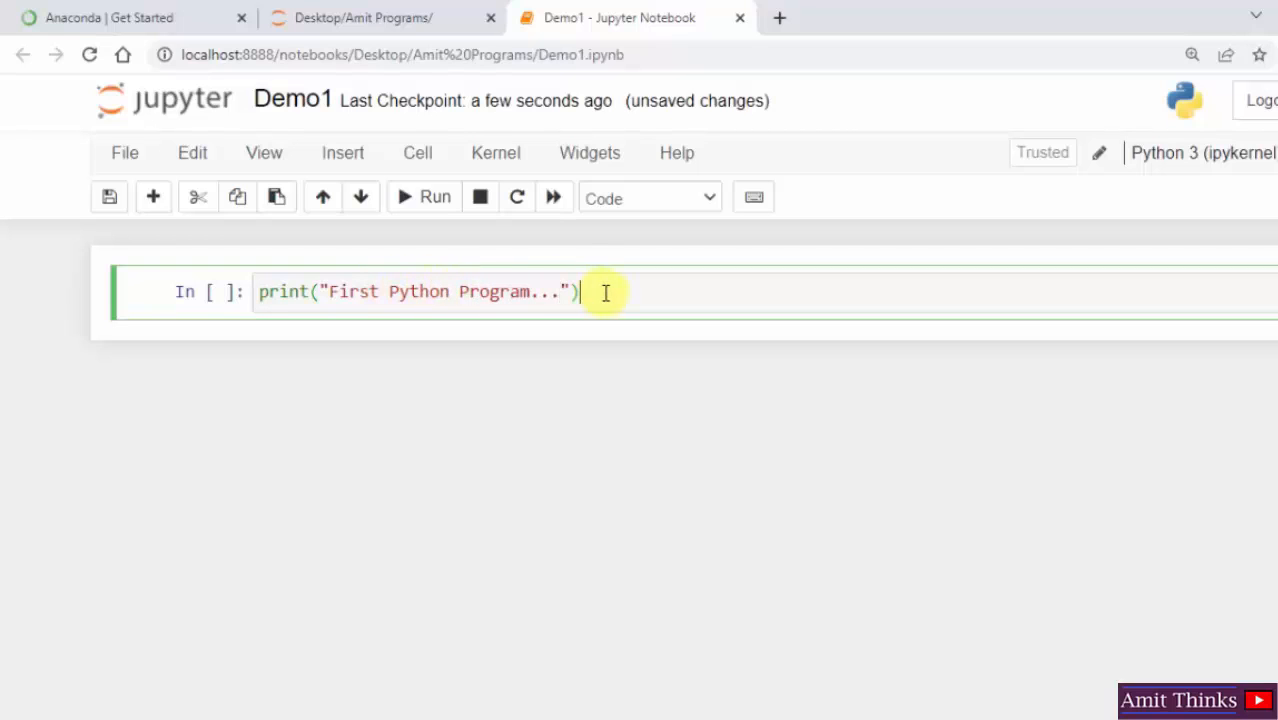
key("ctrl+Enter")
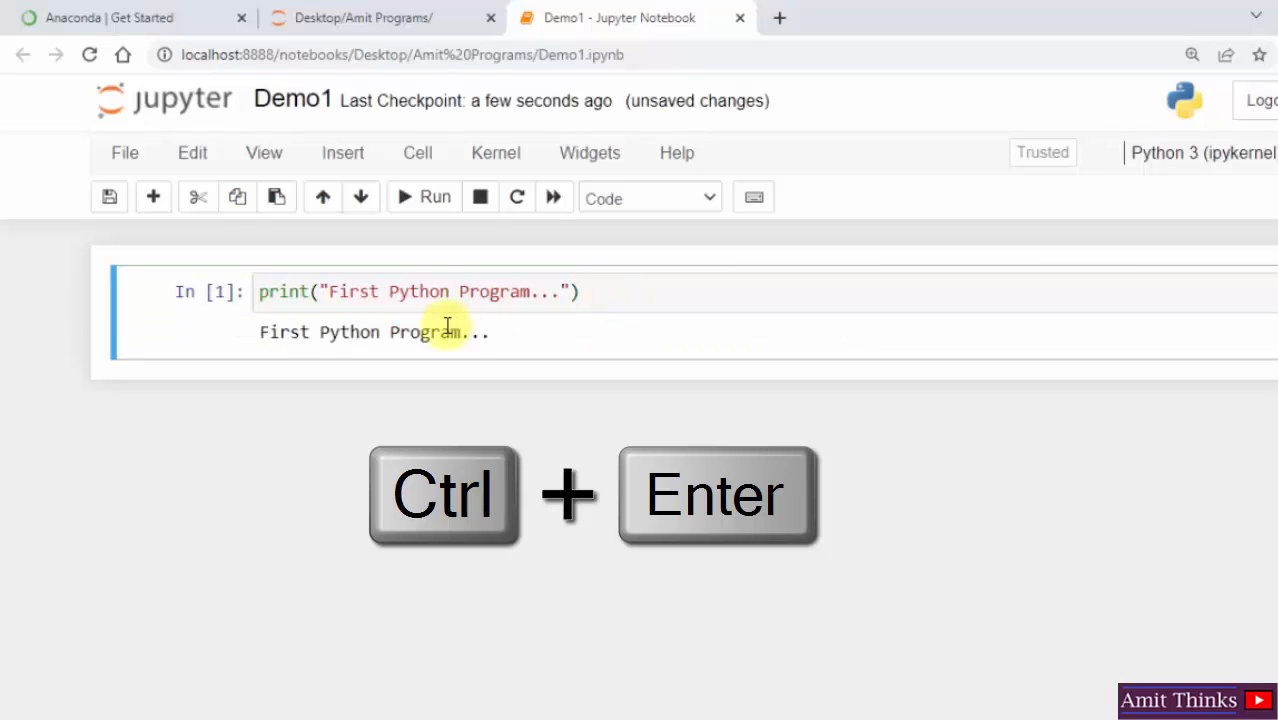
double_click(283, 332)
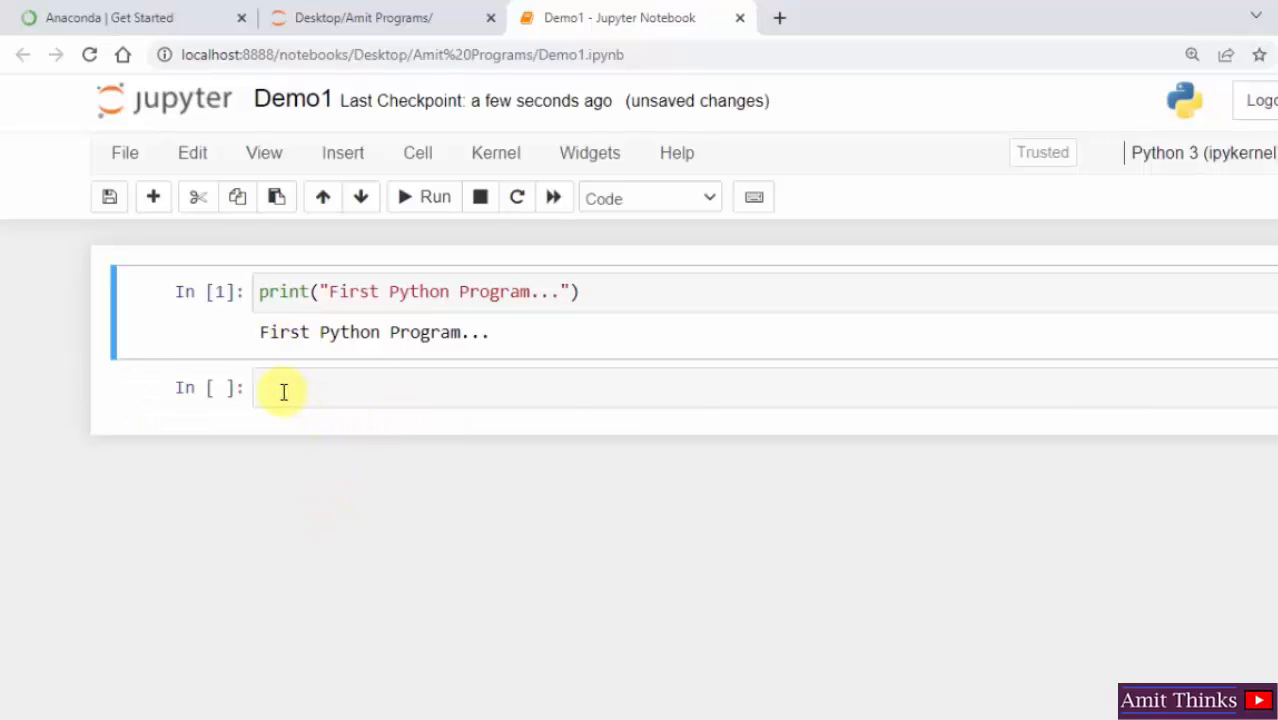
Write a = 5, b = 10, c = a + b and print("Sum = ",c) in the second cell
left_click(283, 388)
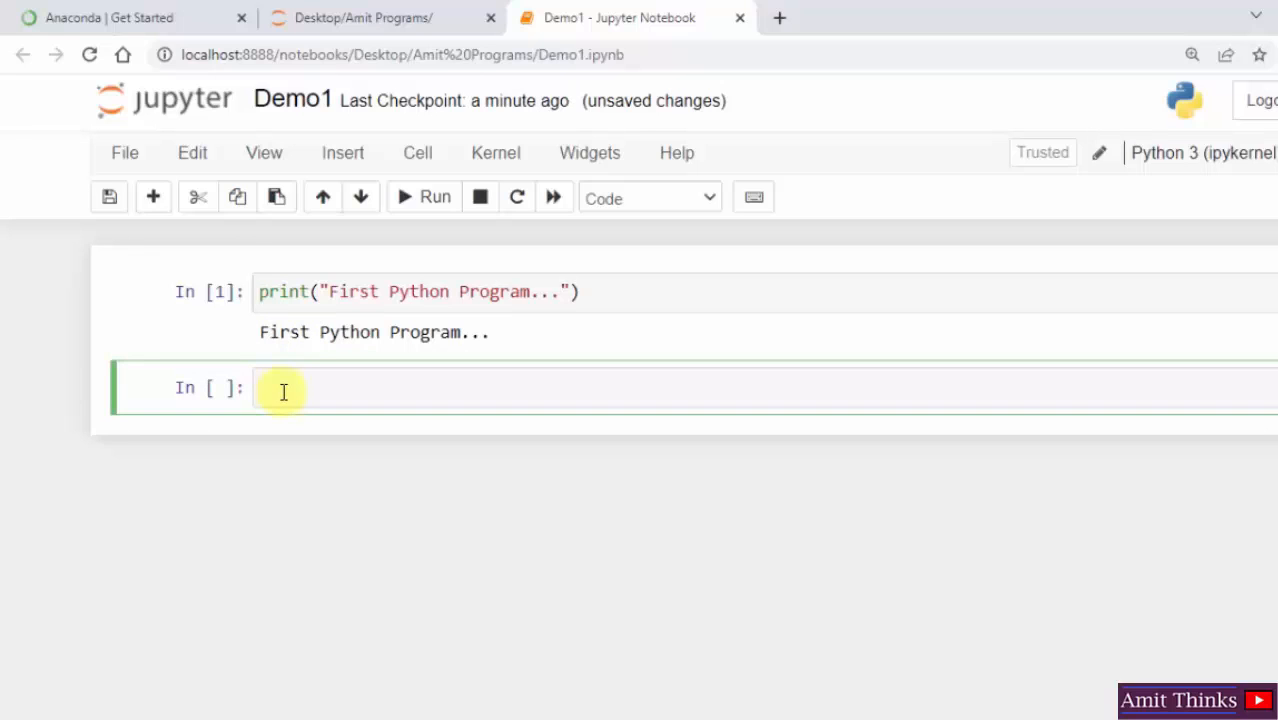
type("a = 5")
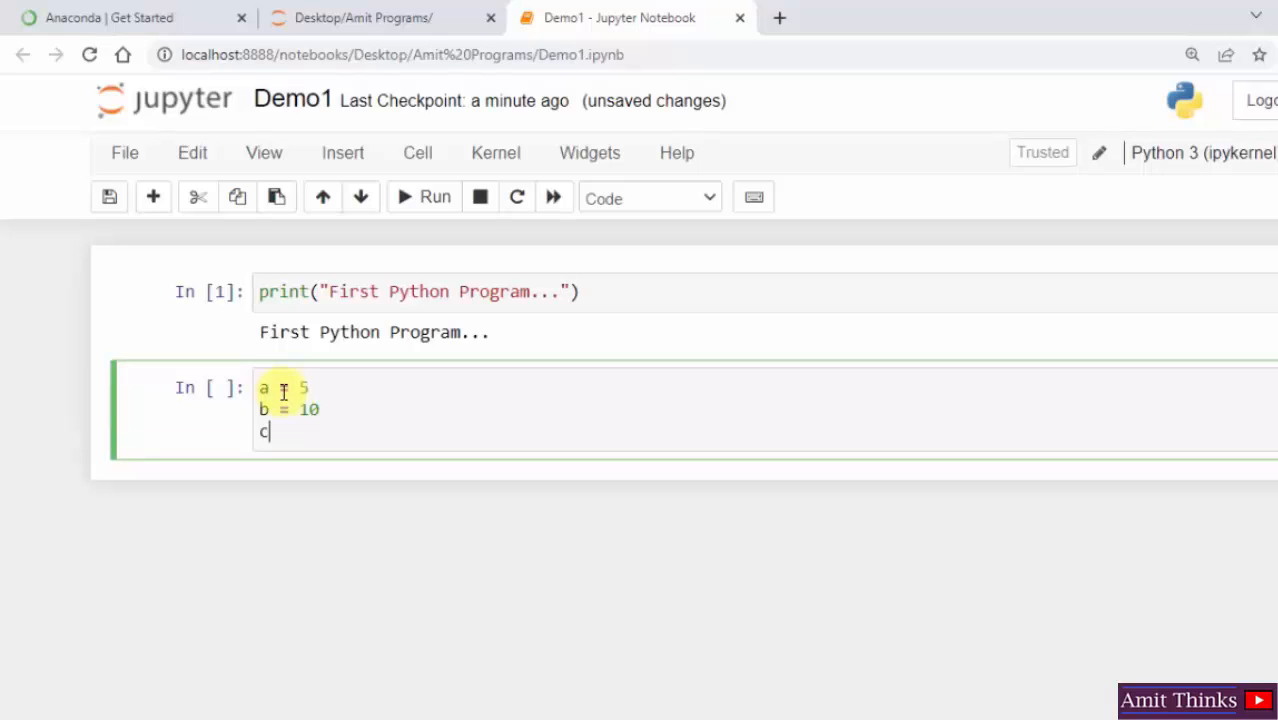
type("= a + b")
type("prin")
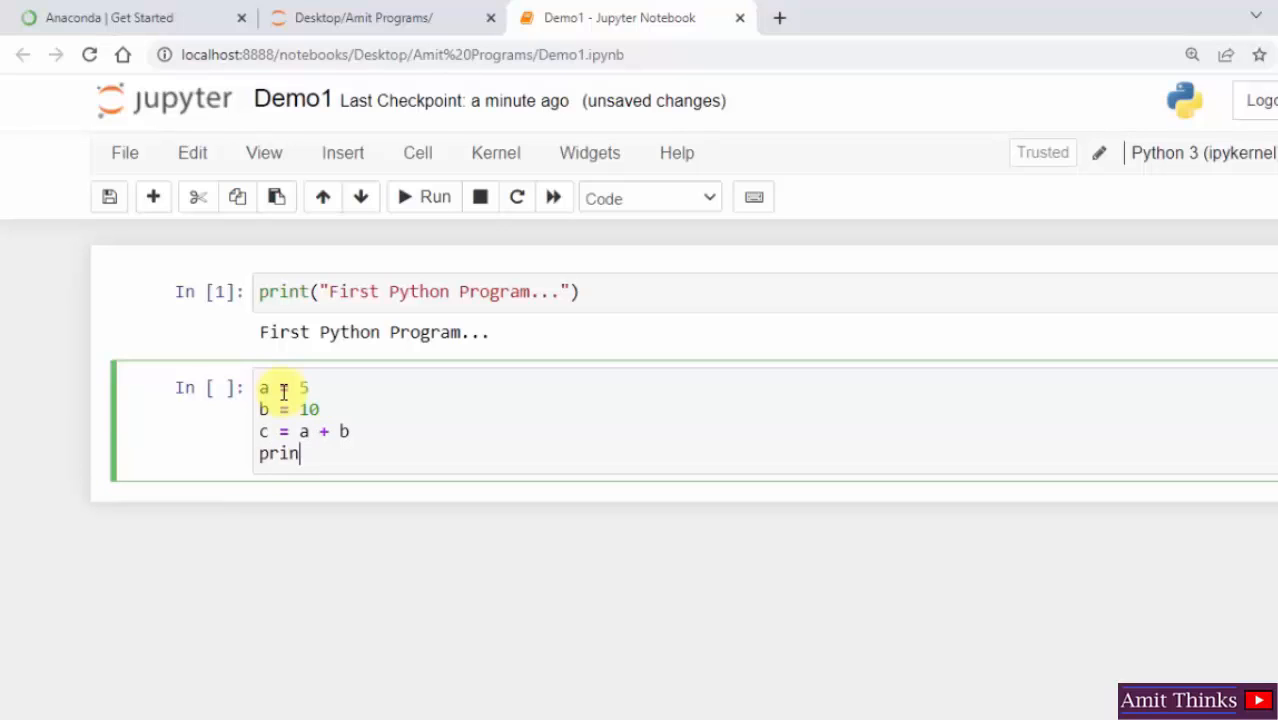
type("t(\"Sum\"")
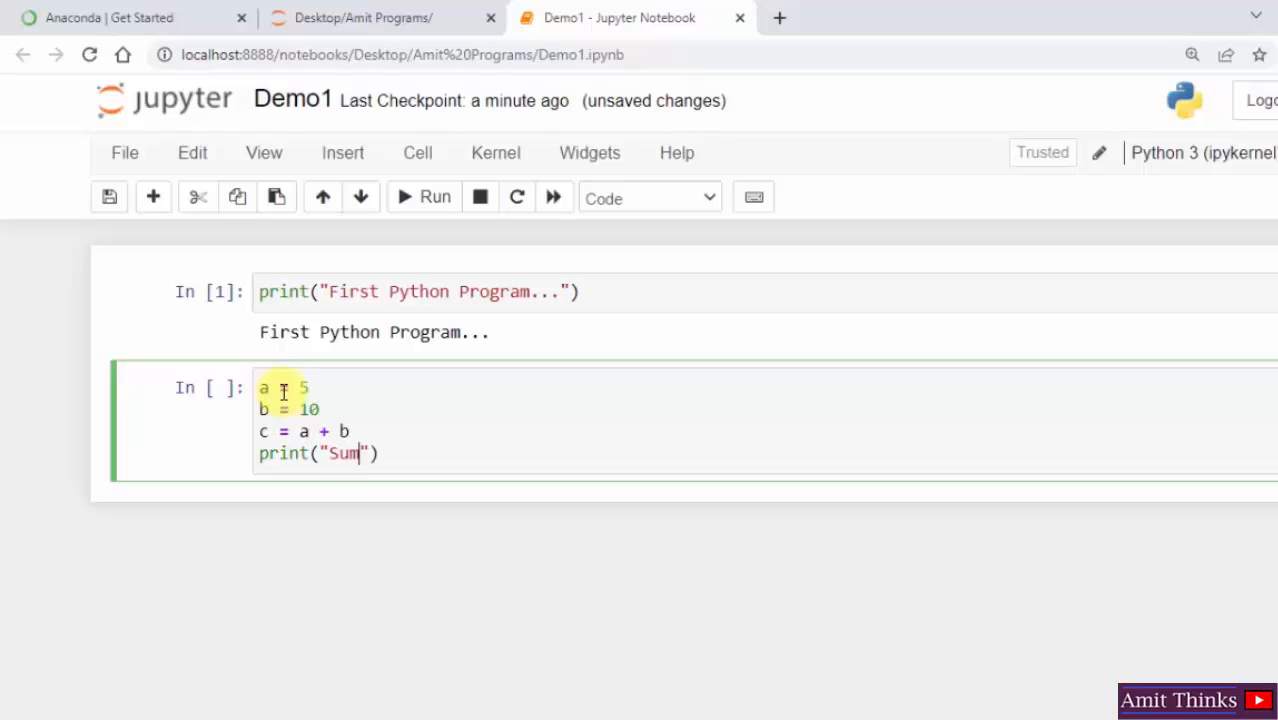
type("=")
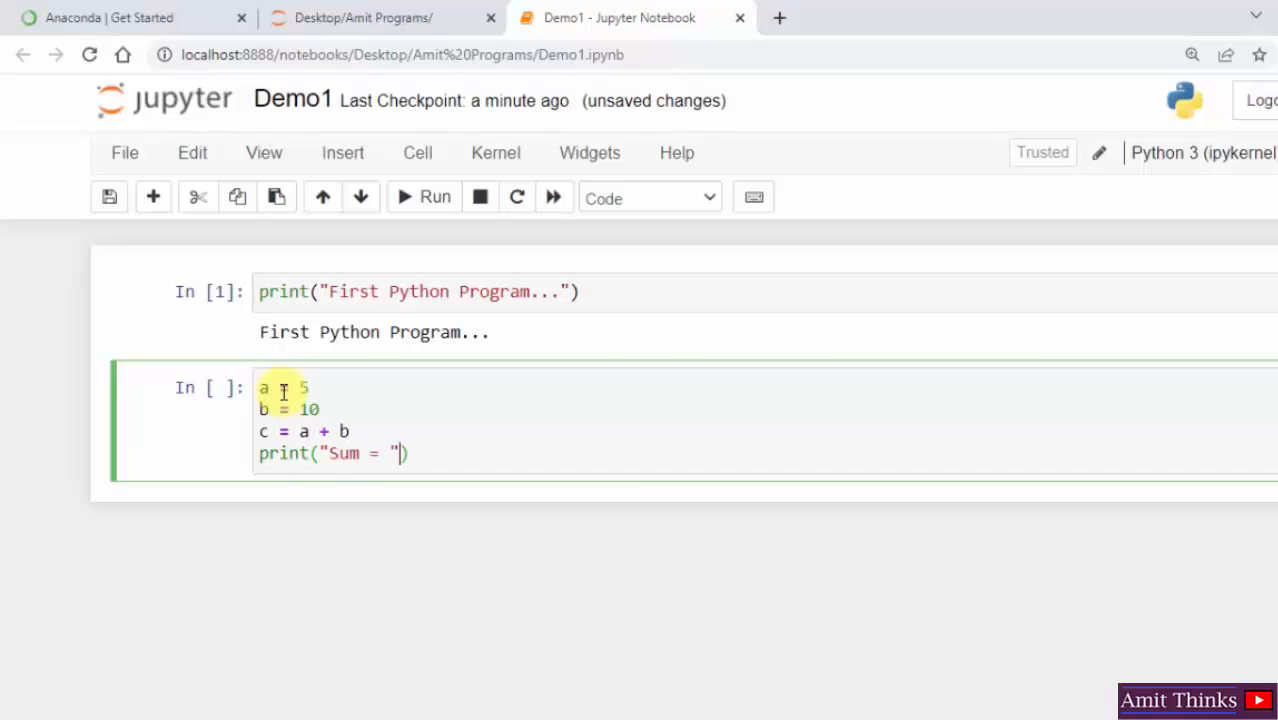
type(",c")
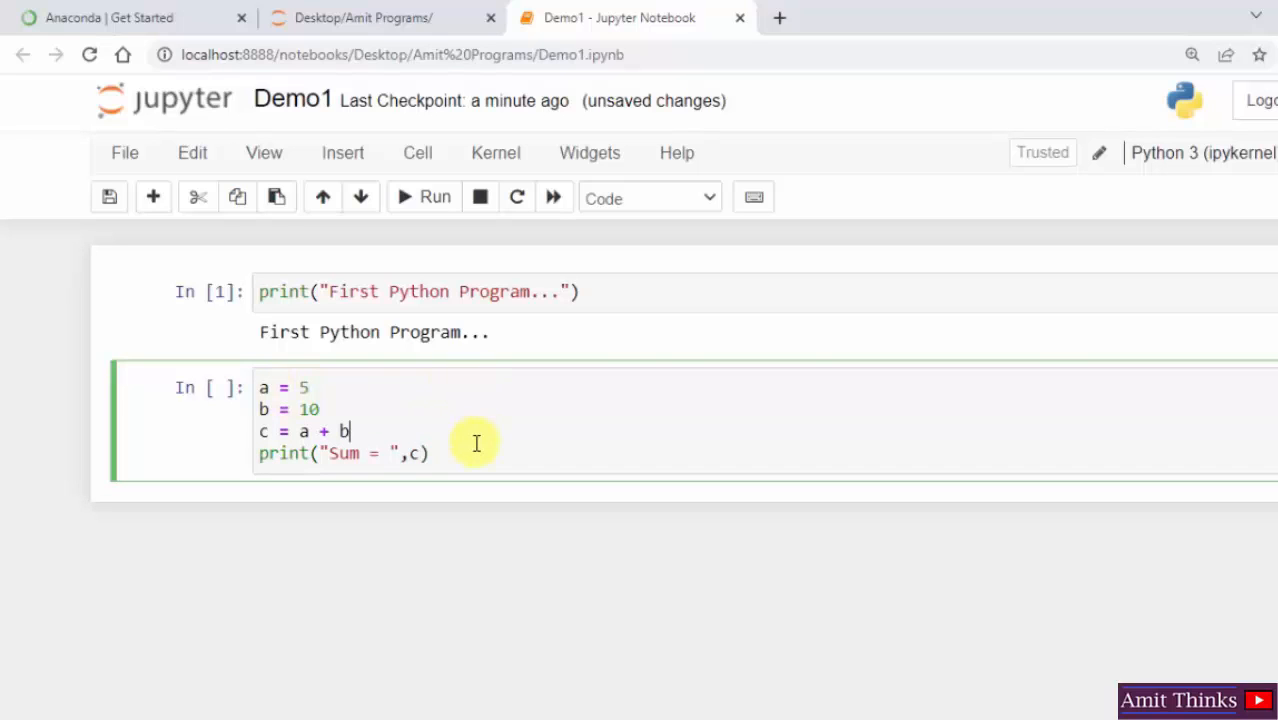
key("enter")
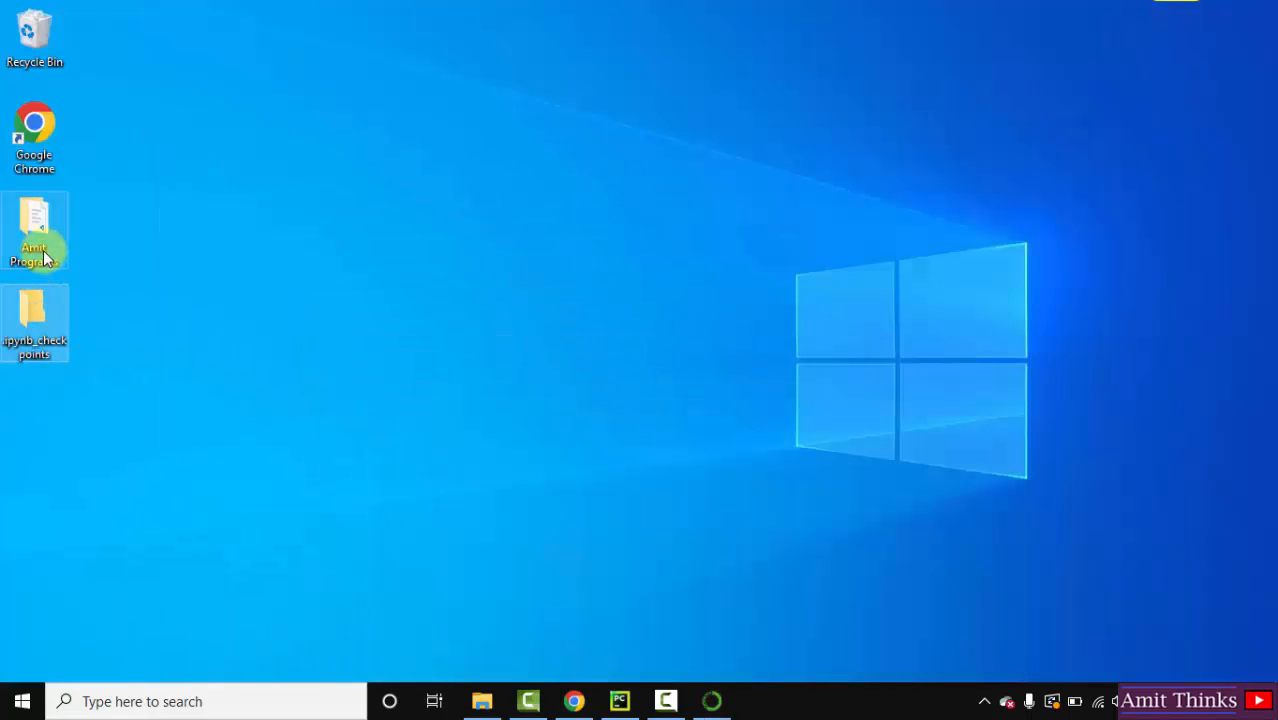
double_click(34, 232)
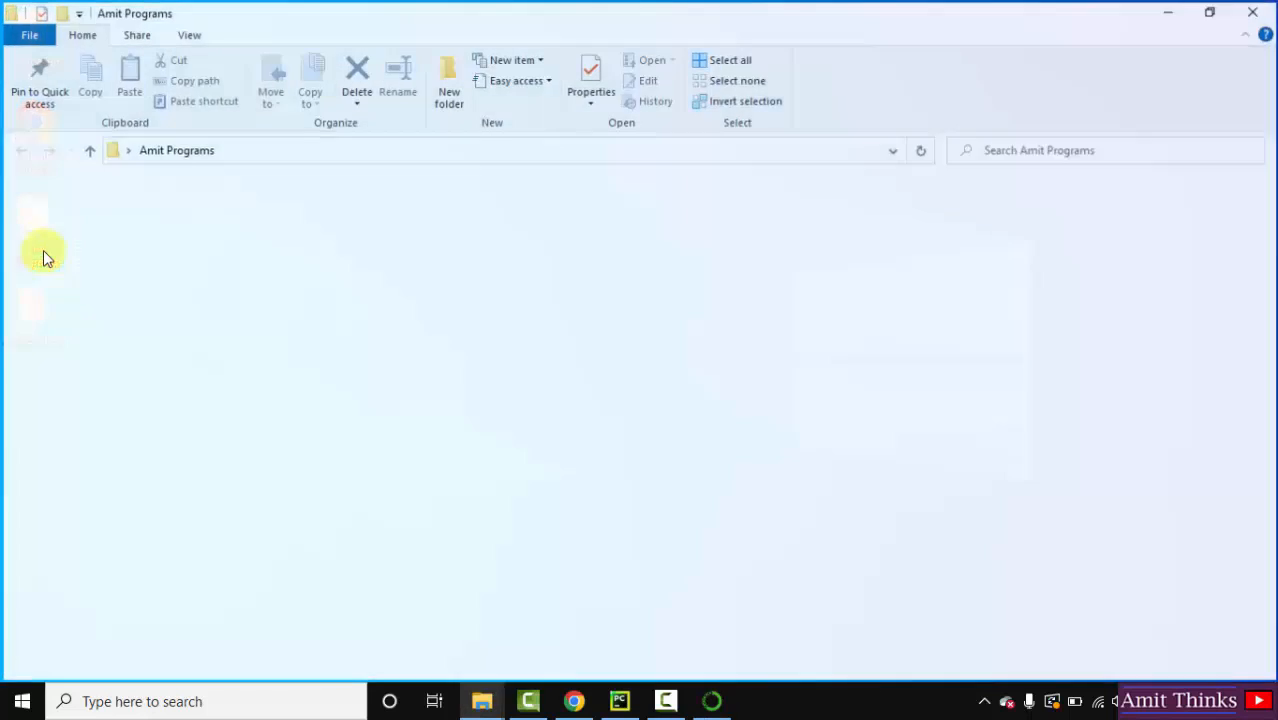
left_click(237, 228)
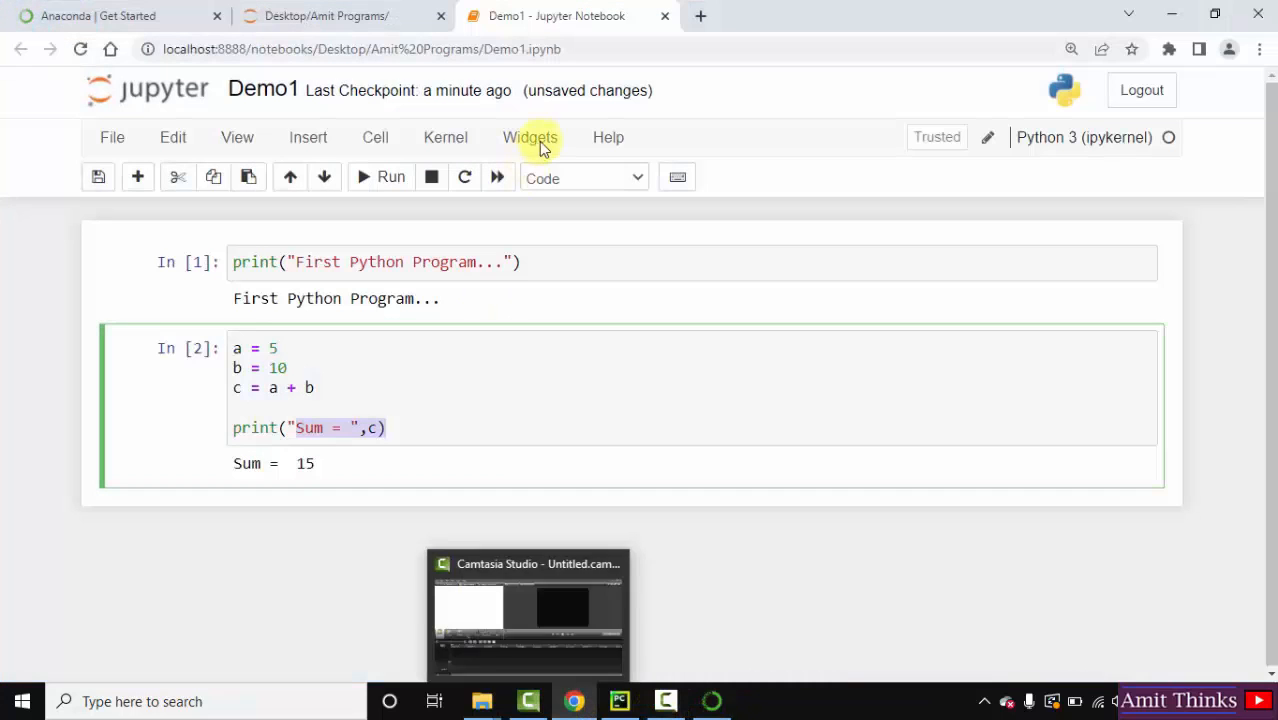
Switch to the Desktop/Amit Programs listing, where Demo1.ipynb shows as running
left_click(340, 16)
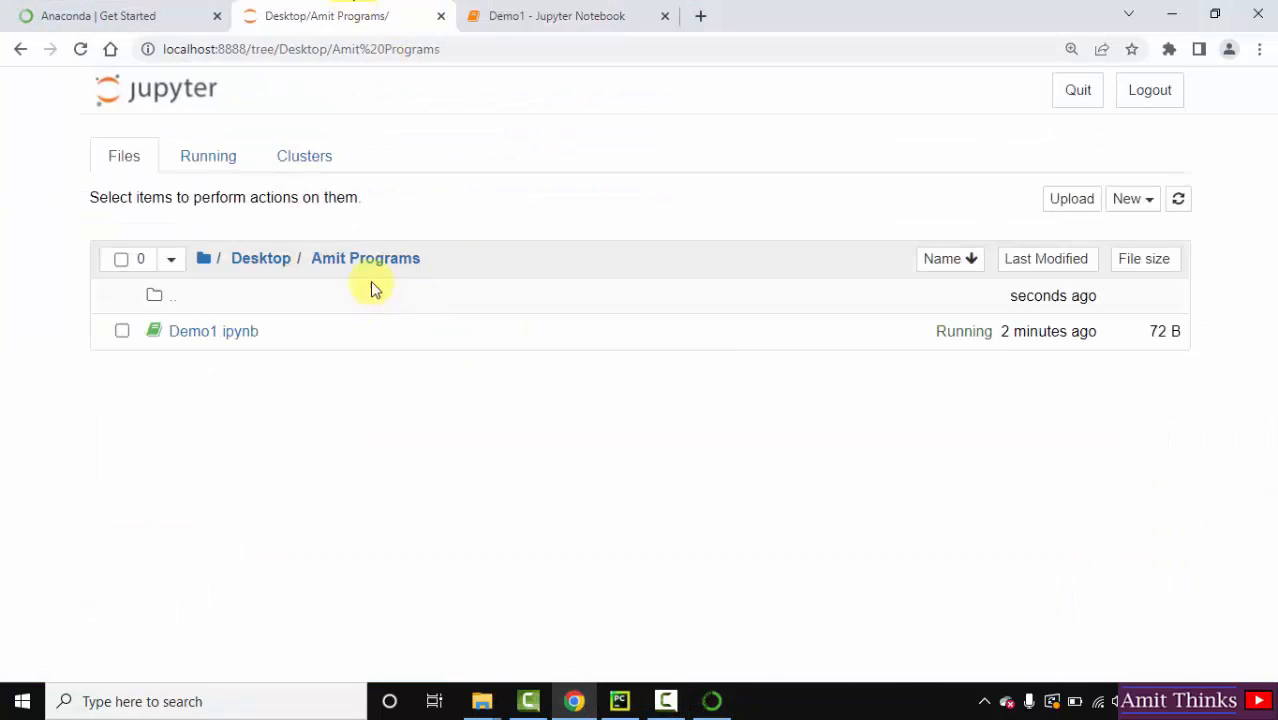
mouse_move(388, 258)
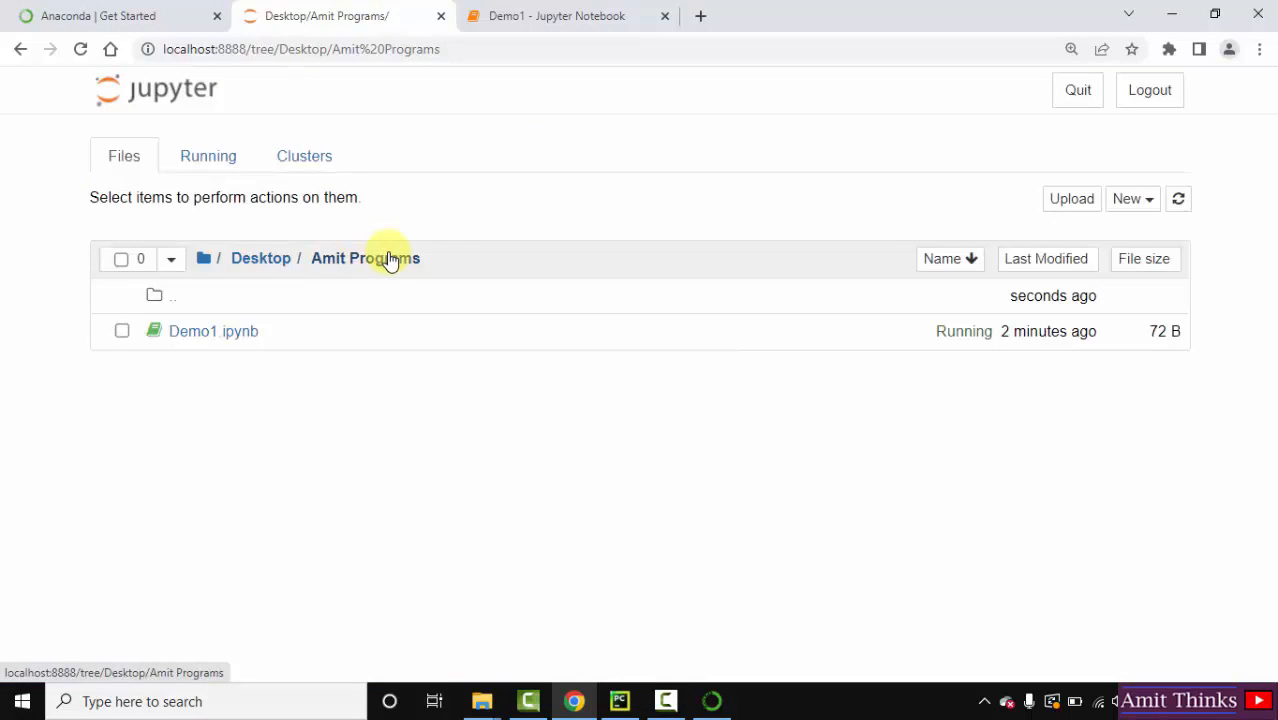
mouse_move(232, 340)
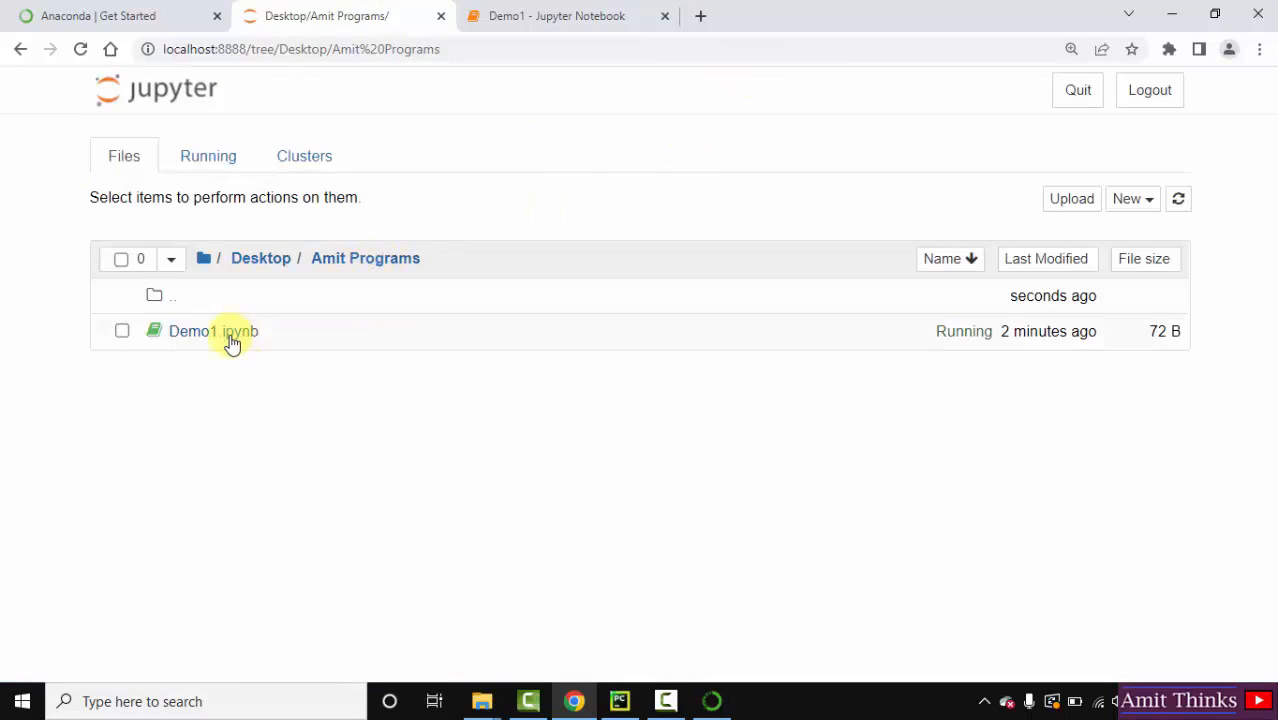